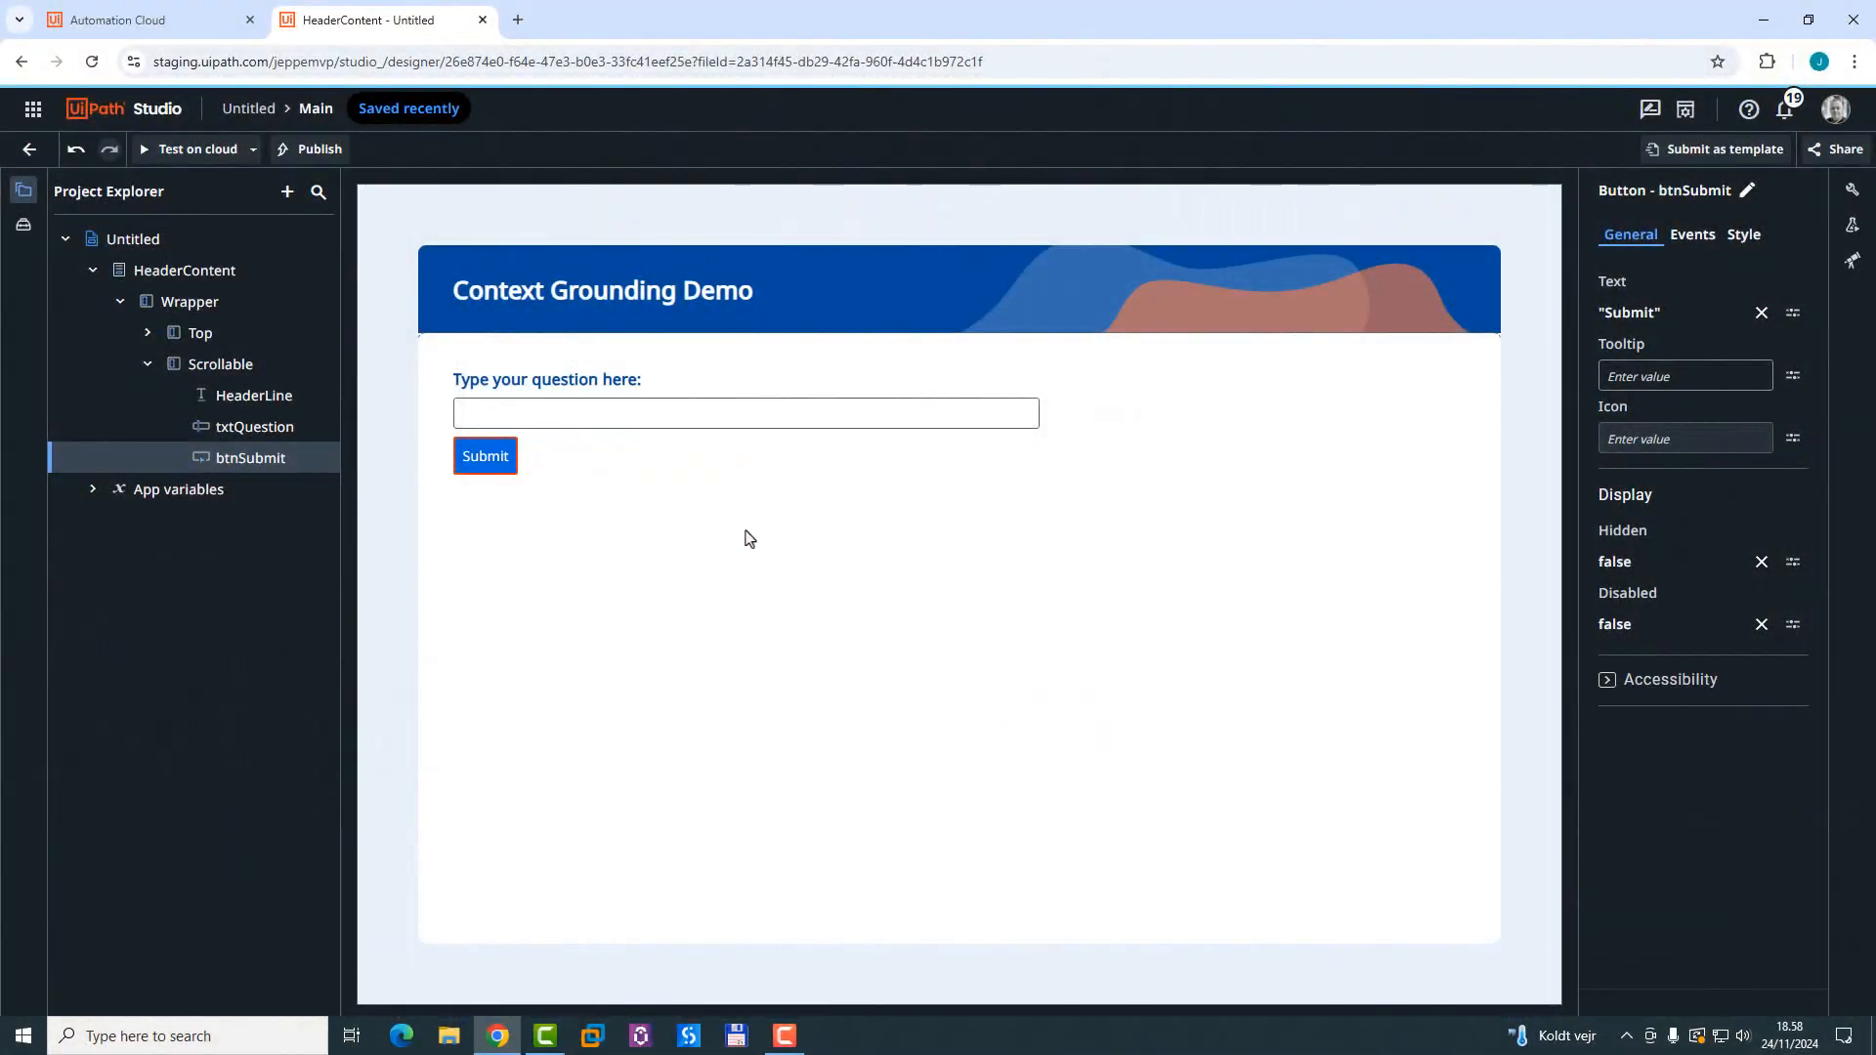
Step: Select btnSubmit and show its Events settings after glancing at the question text box
{"action": "left_click", "coordinate": [745, 414]}
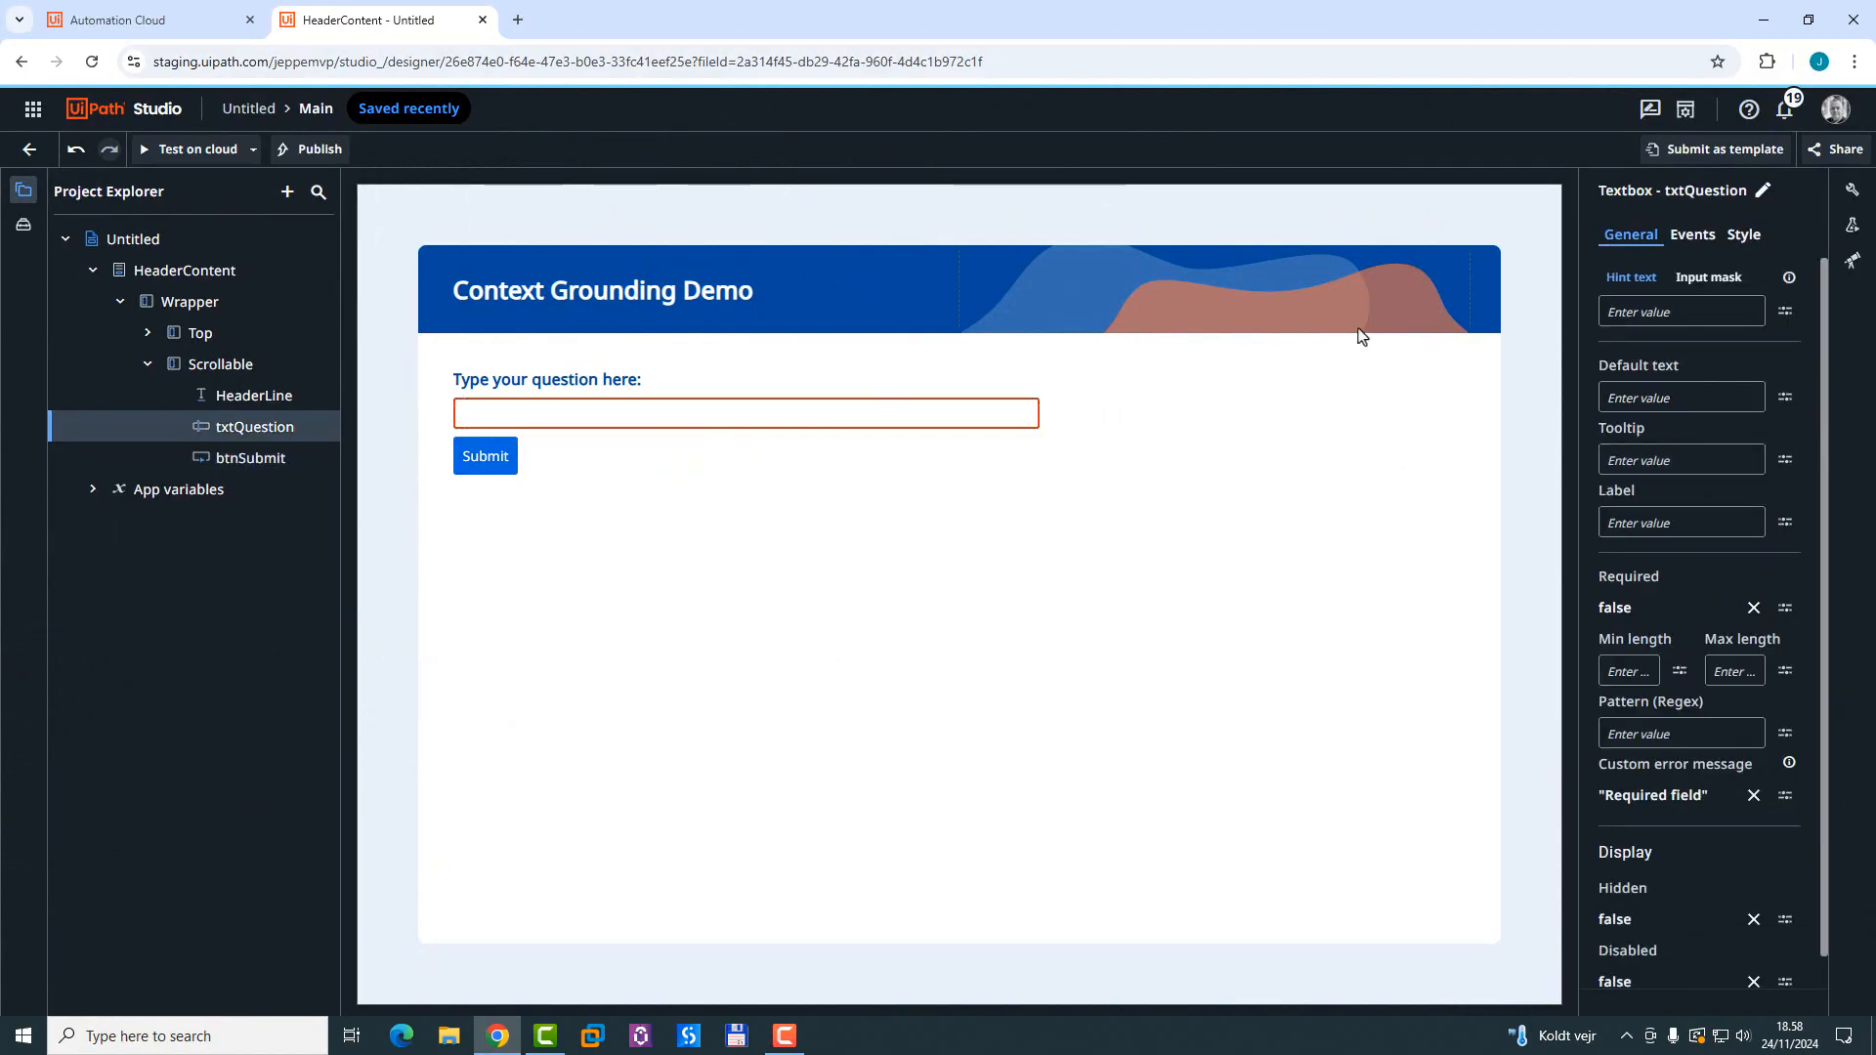
{"action": "left_click", "coordinate": [485, 457]}
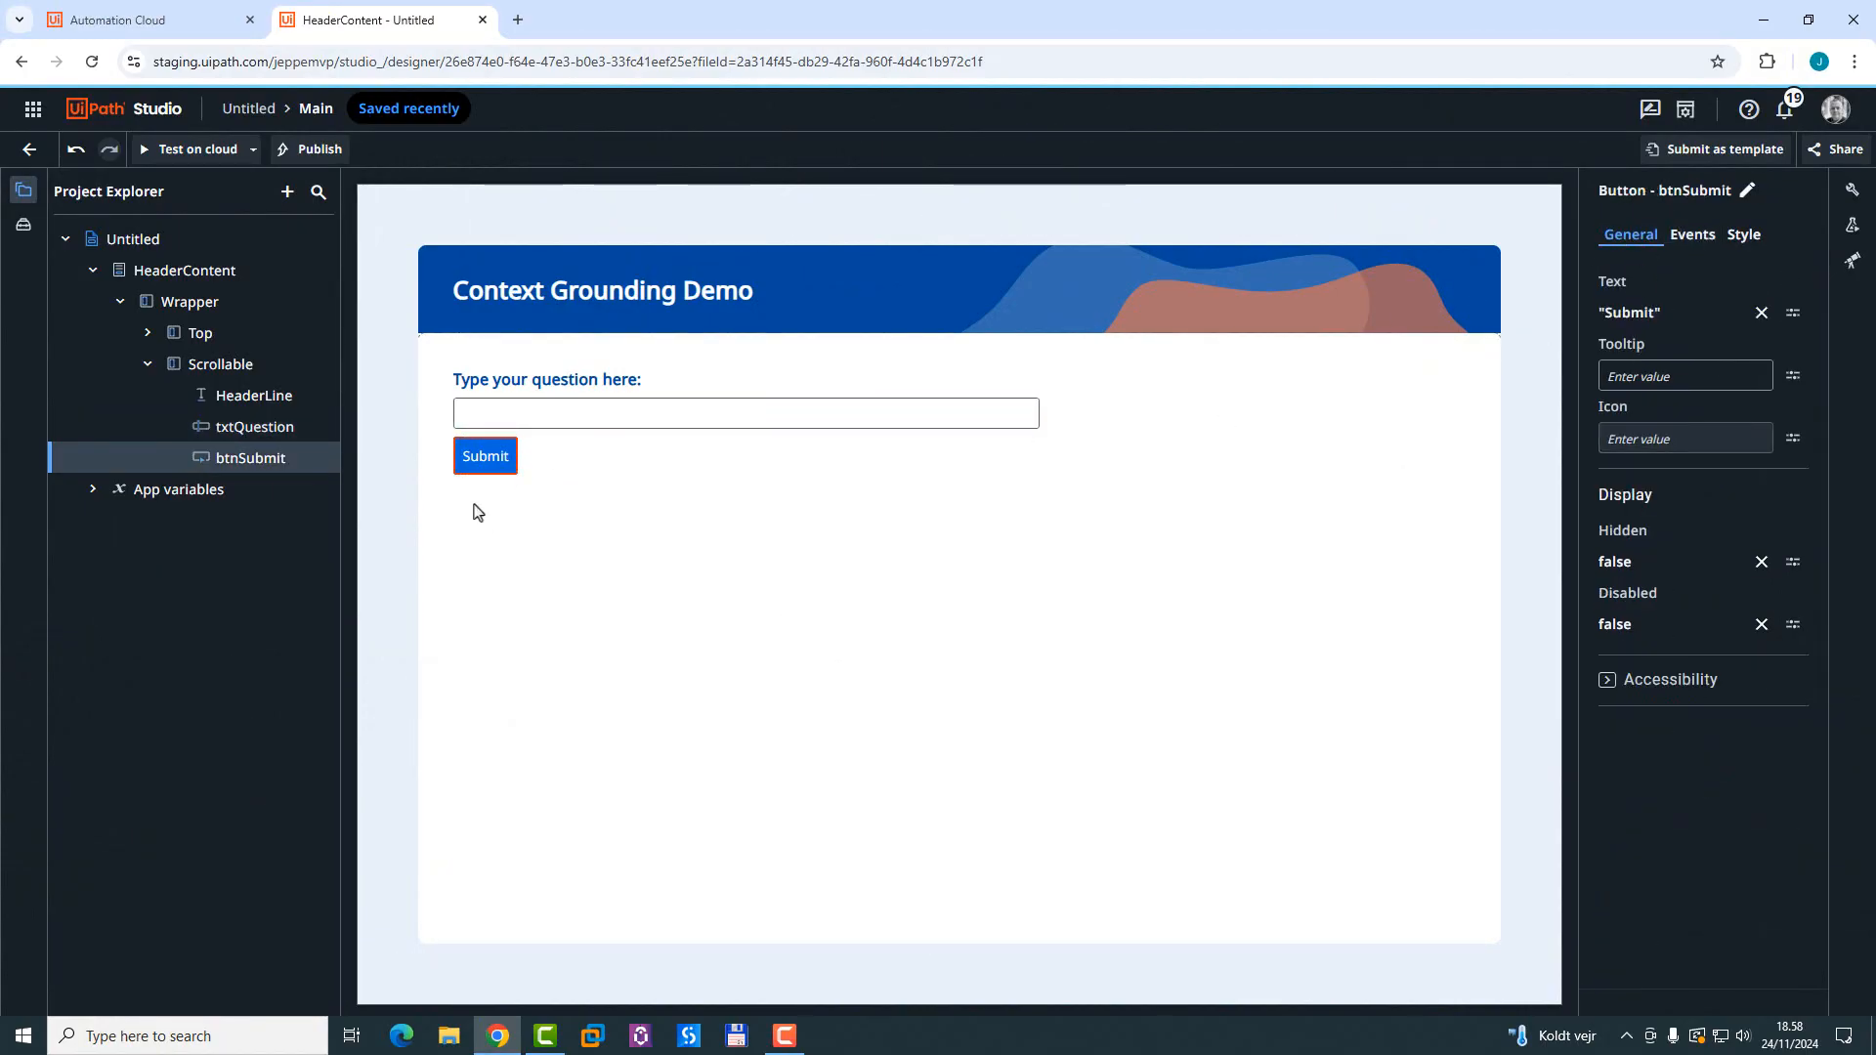
{"action": "left_click", "coordinate": [484, 458]}
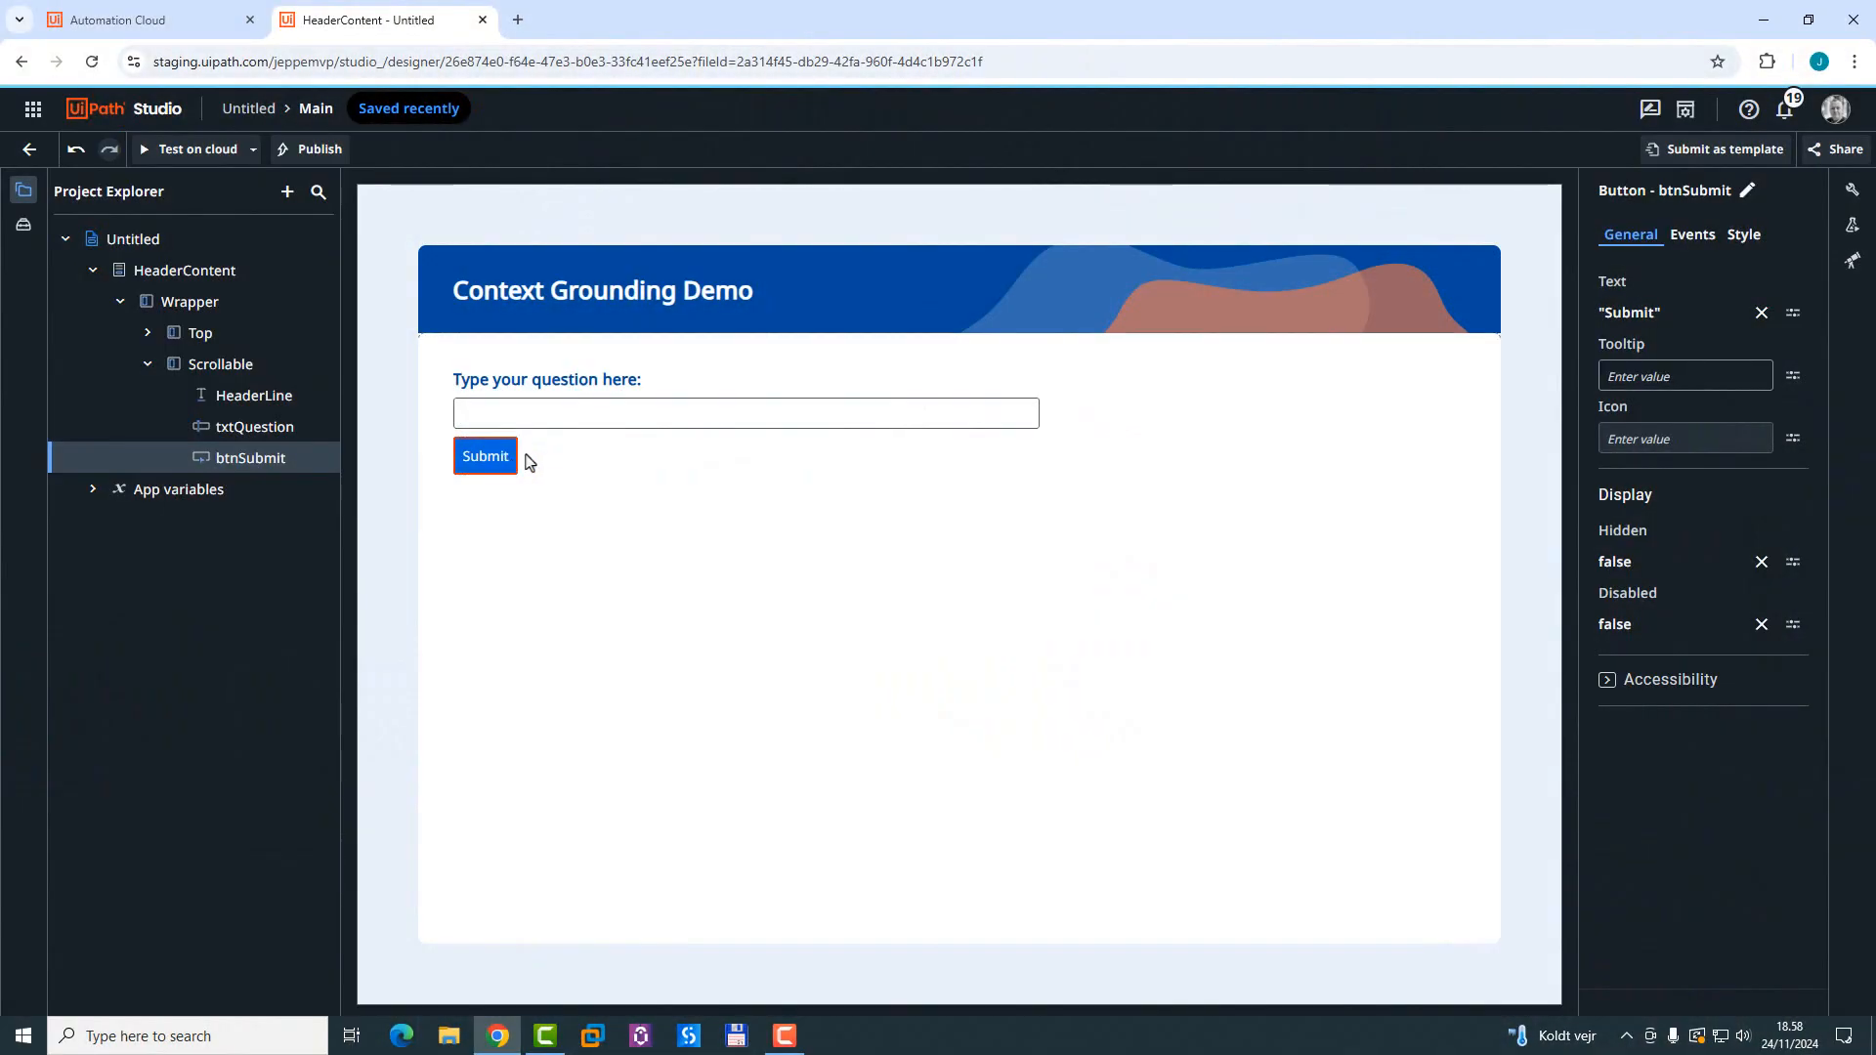
{"action": "mouse_move", "coordinate": [532, 538]}
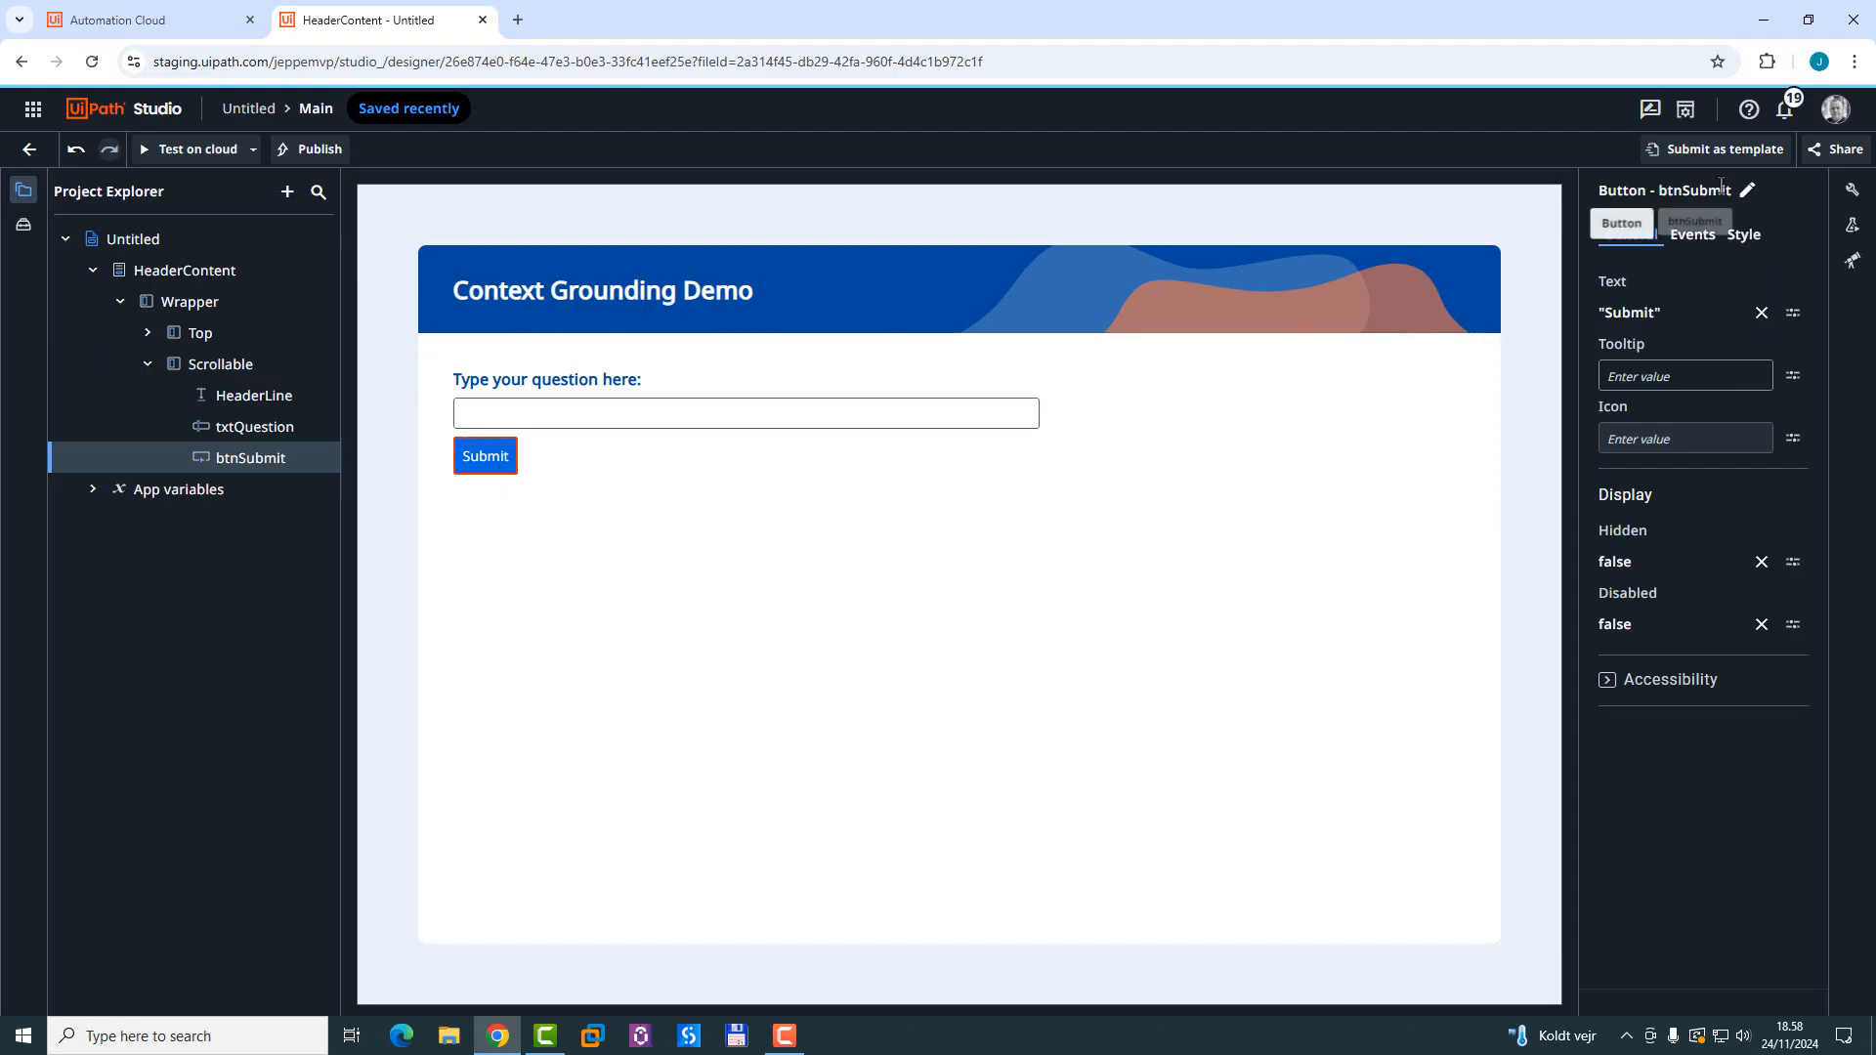
{"action": "left_click", "coordinate": [1692, 235]}
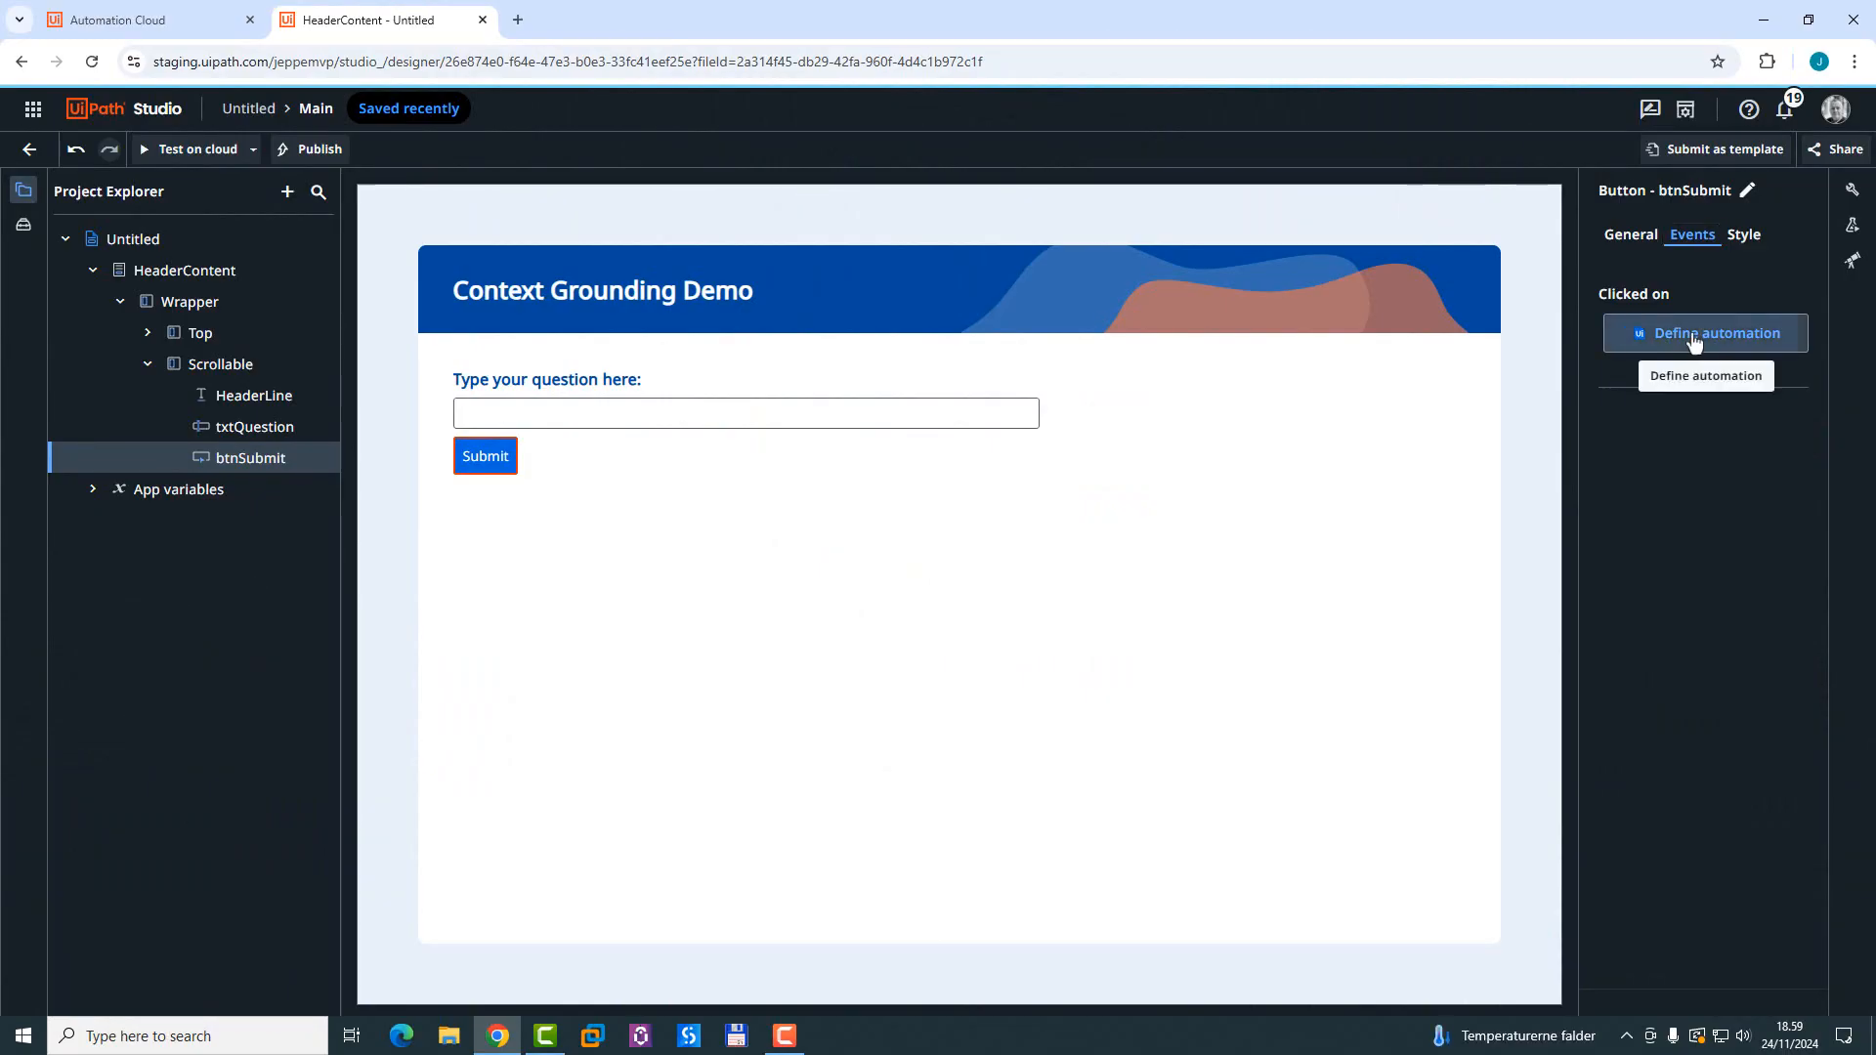
Step: Define the Clicked-on automation and search 'genai' for its first activity
{"action": "left_click", "coordinate": [1704, 332]}
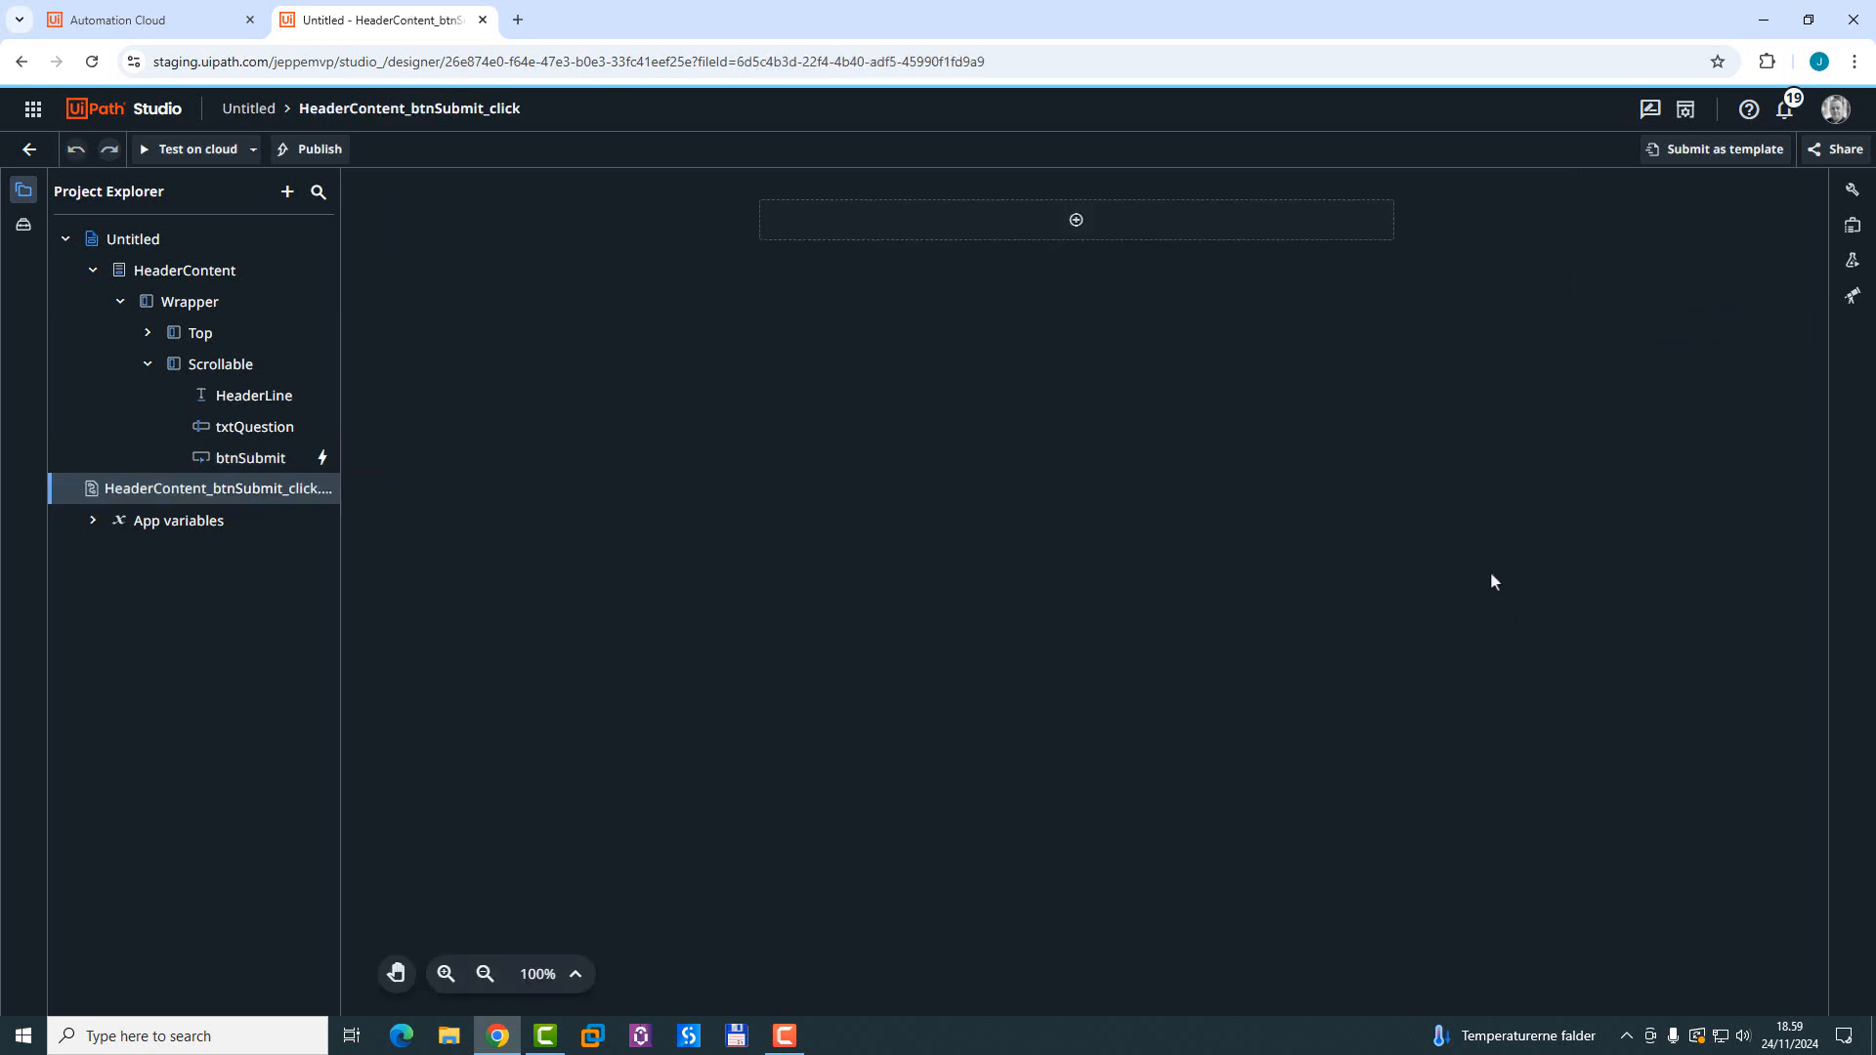
{"action": "mouse_move", "coordinate": [1493, 572]}
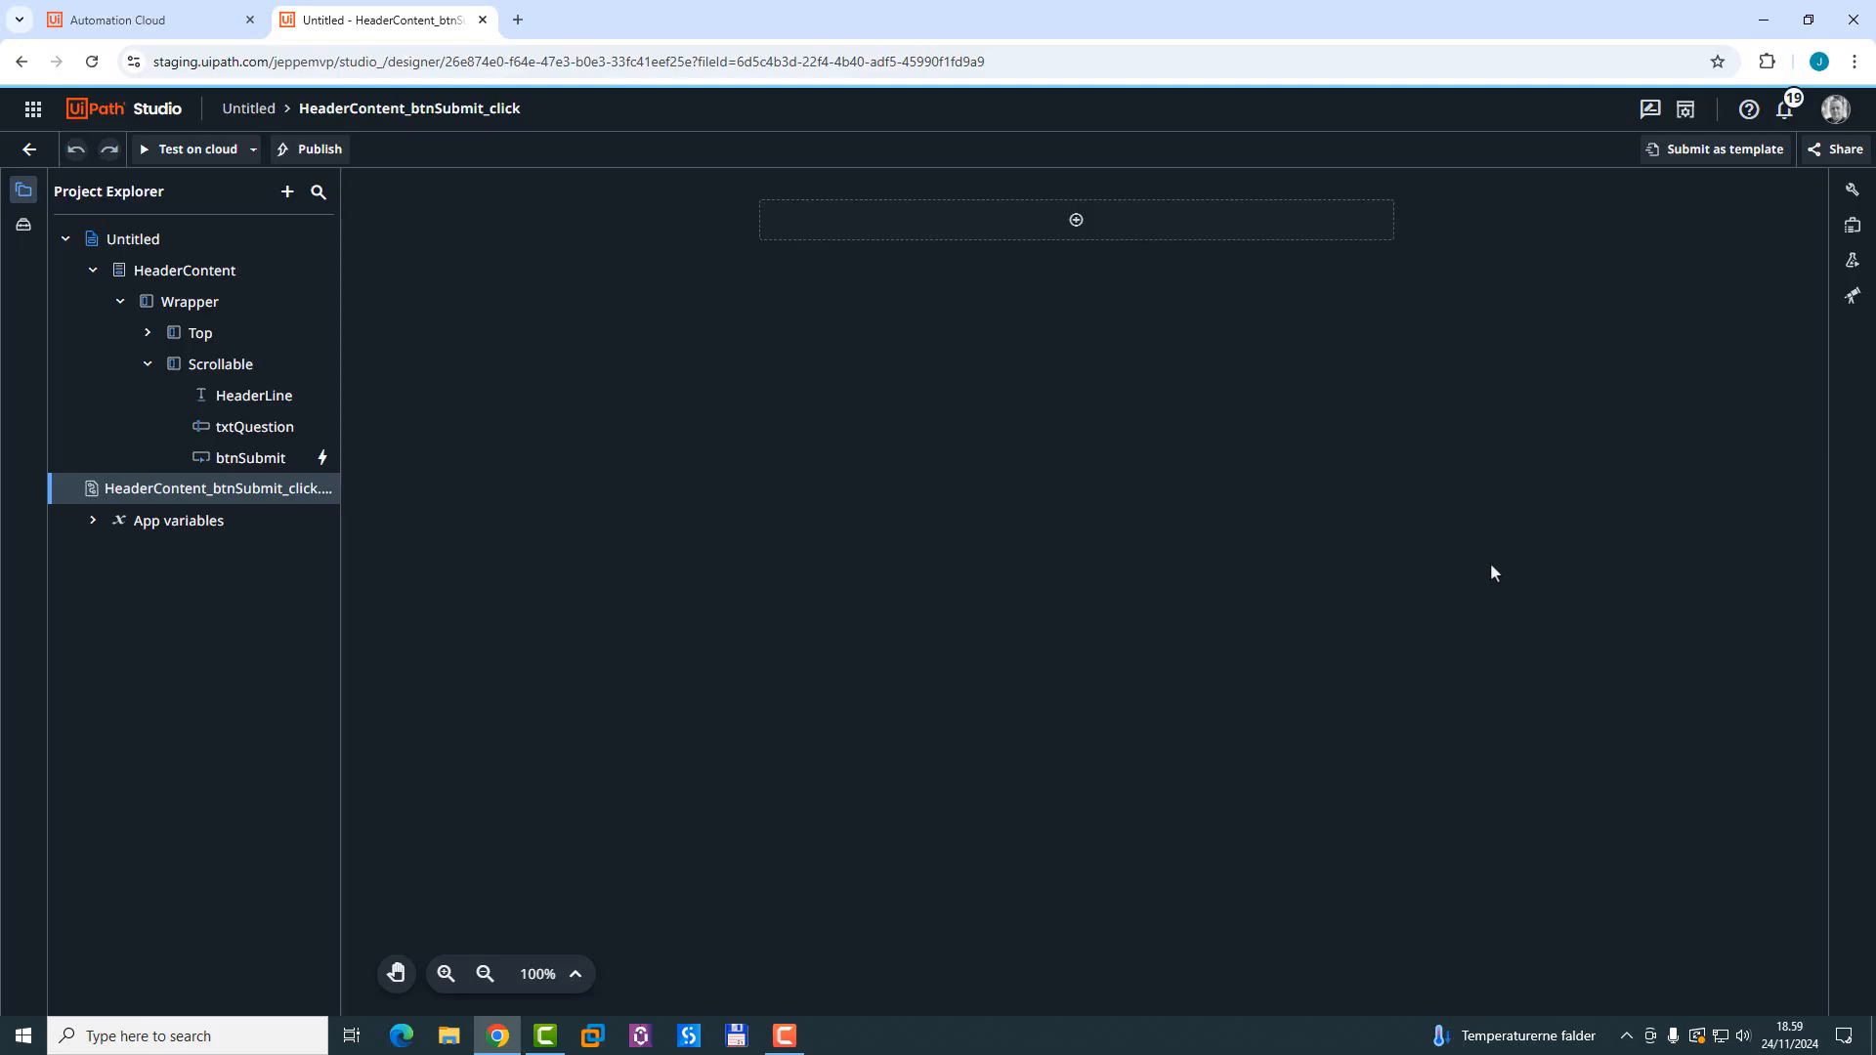
{"action": "mouse_move", "coordinate": [1289, 500]}
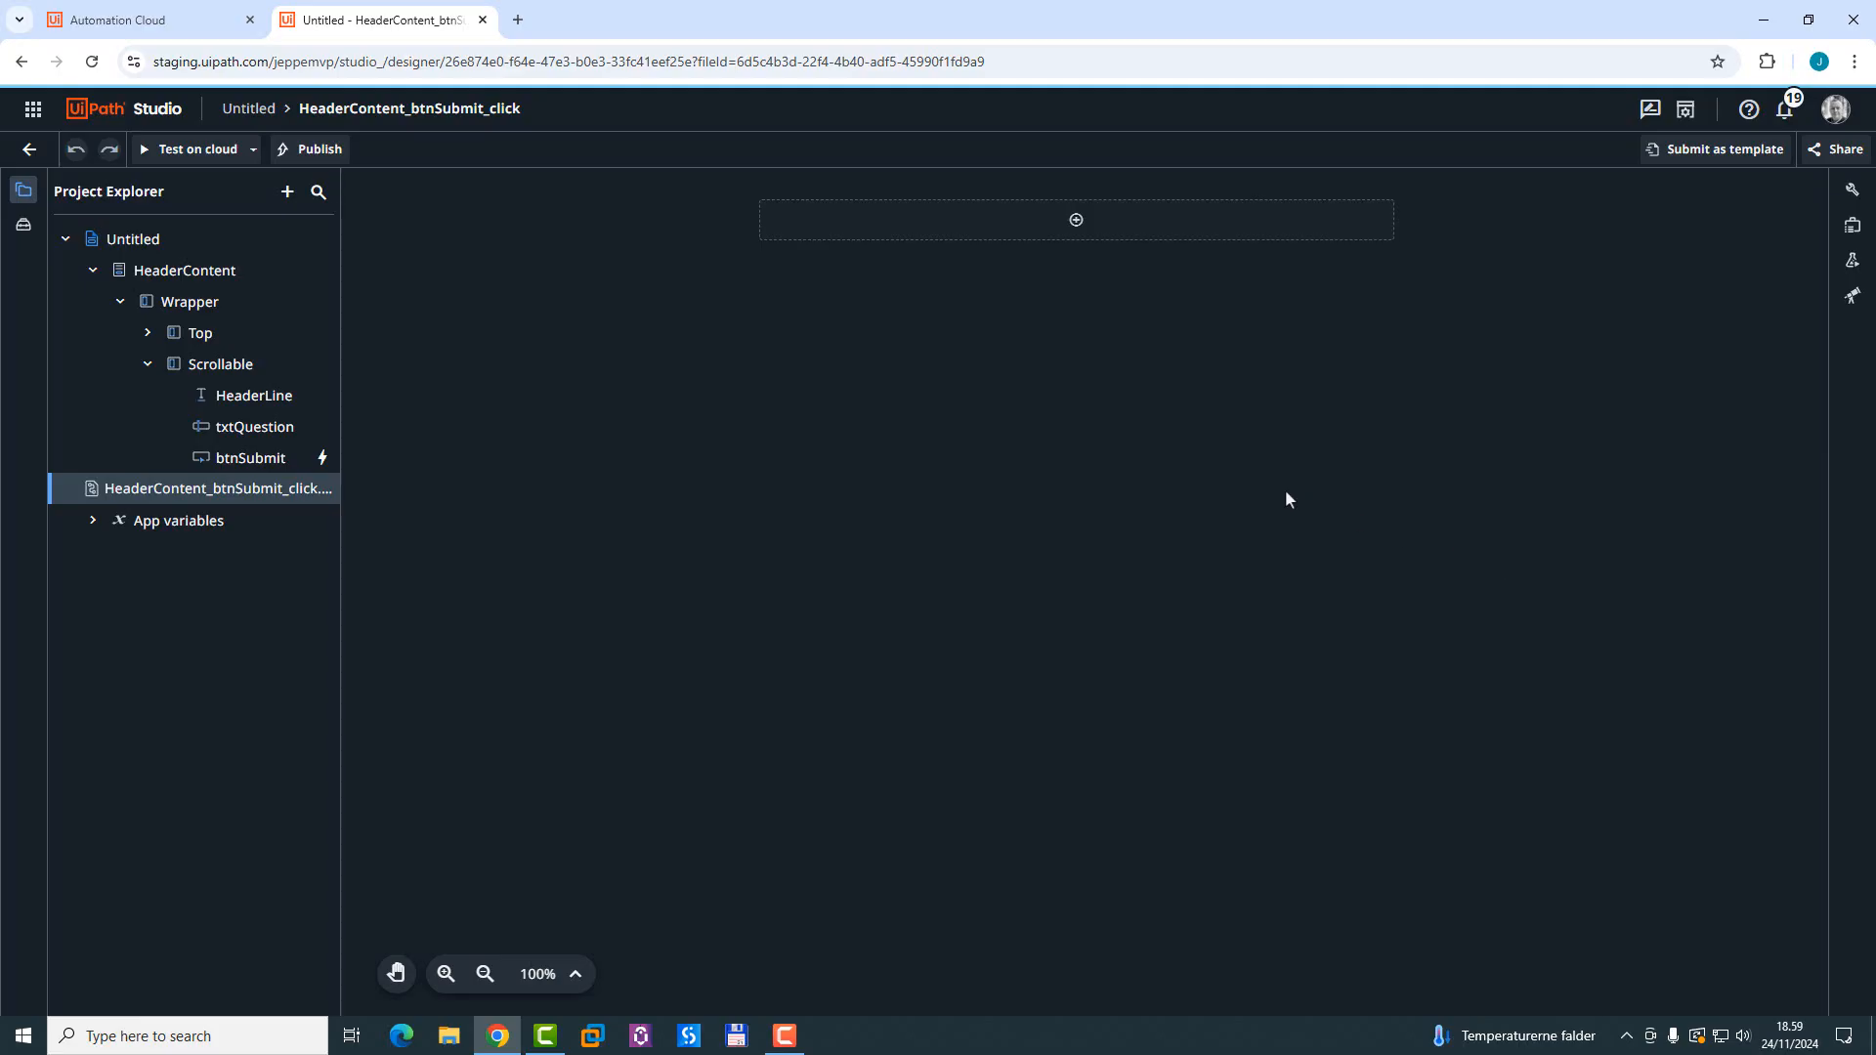
{"action": "left_click", "coordinate": [1074, 219]}
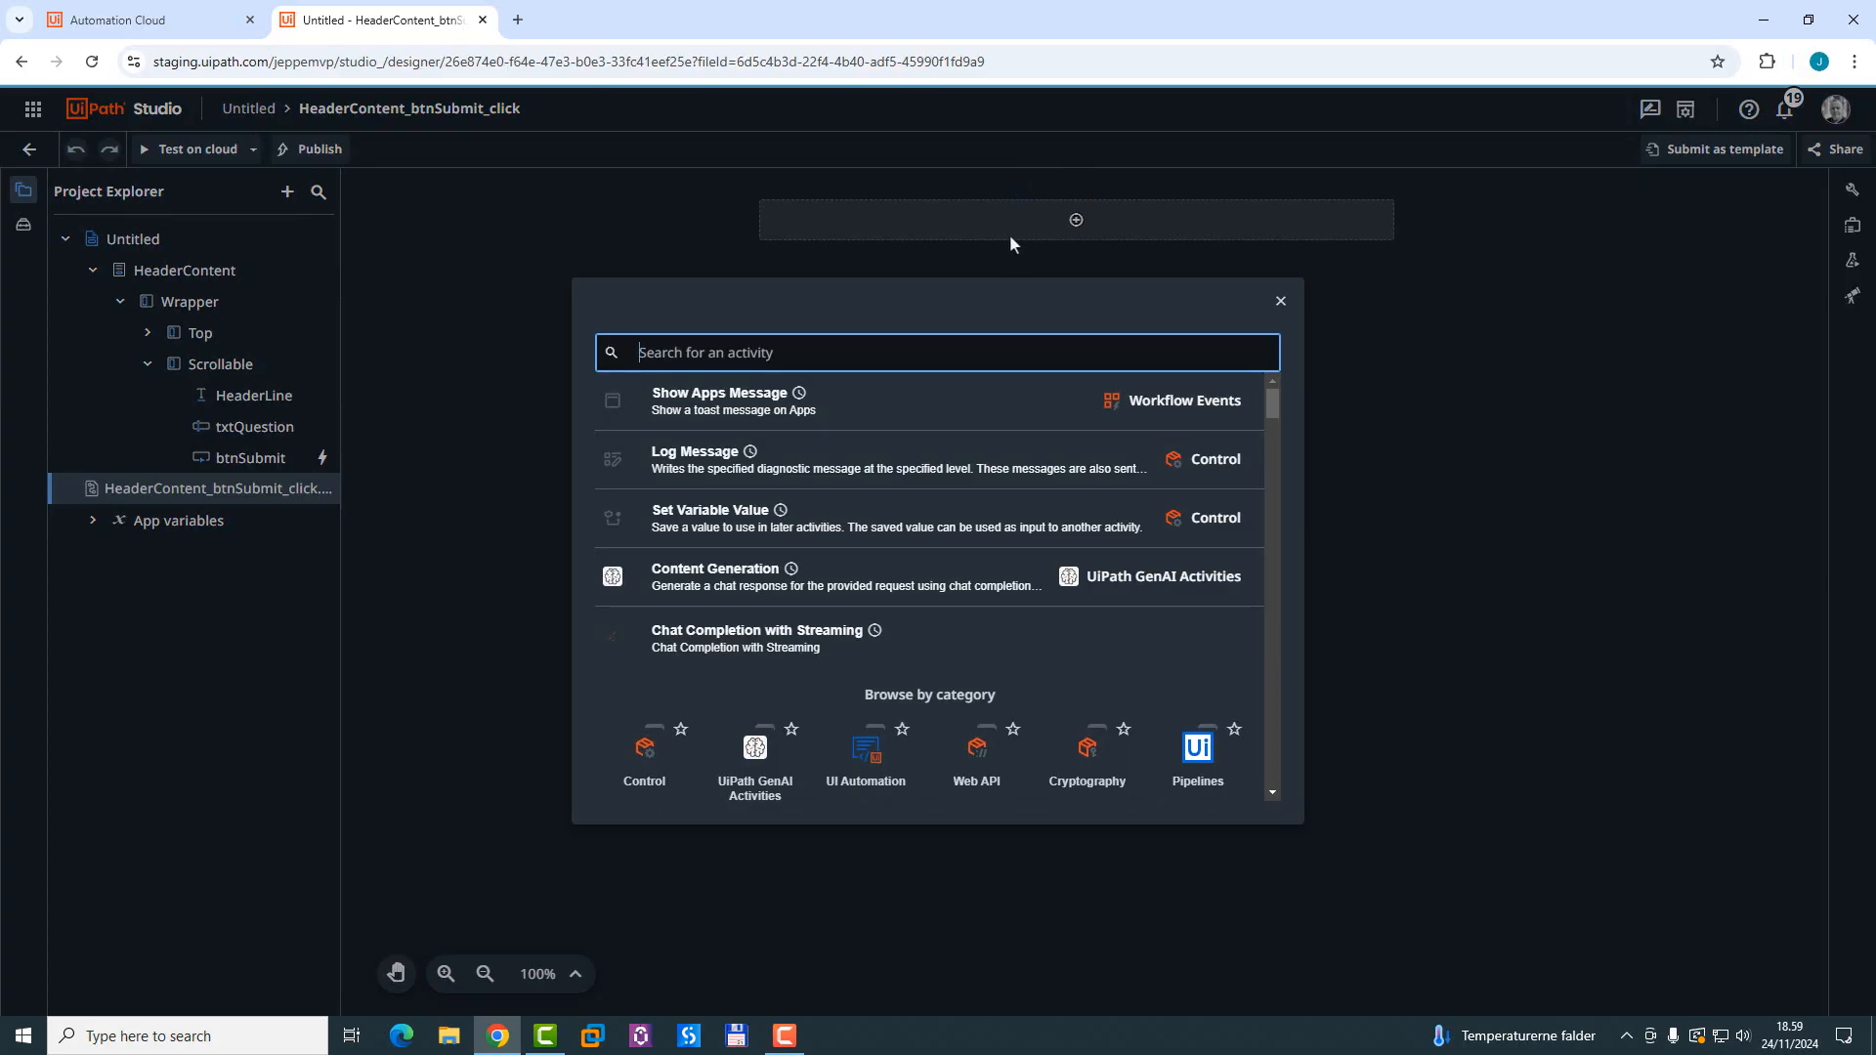
{"action": "type", "text": "genai"}
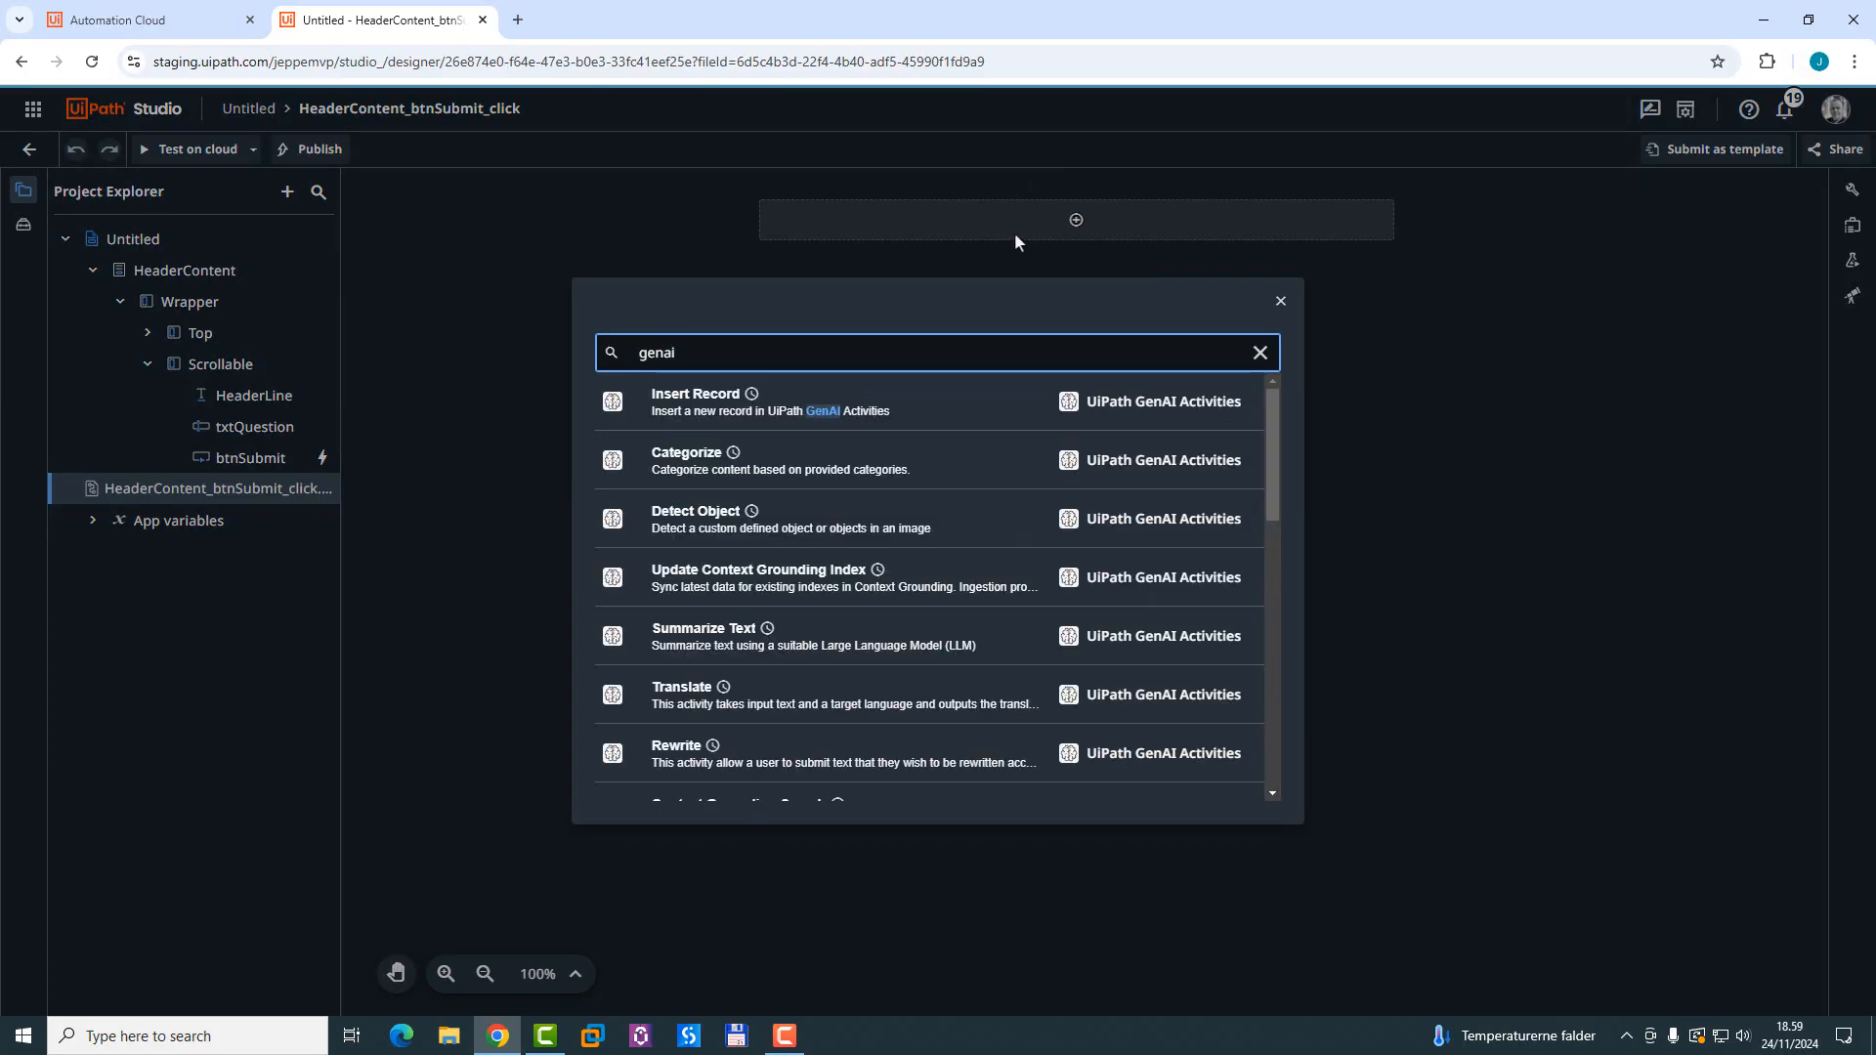
{"action": "scroll", "scroll_direction": "down", "scroll_amount": 3}
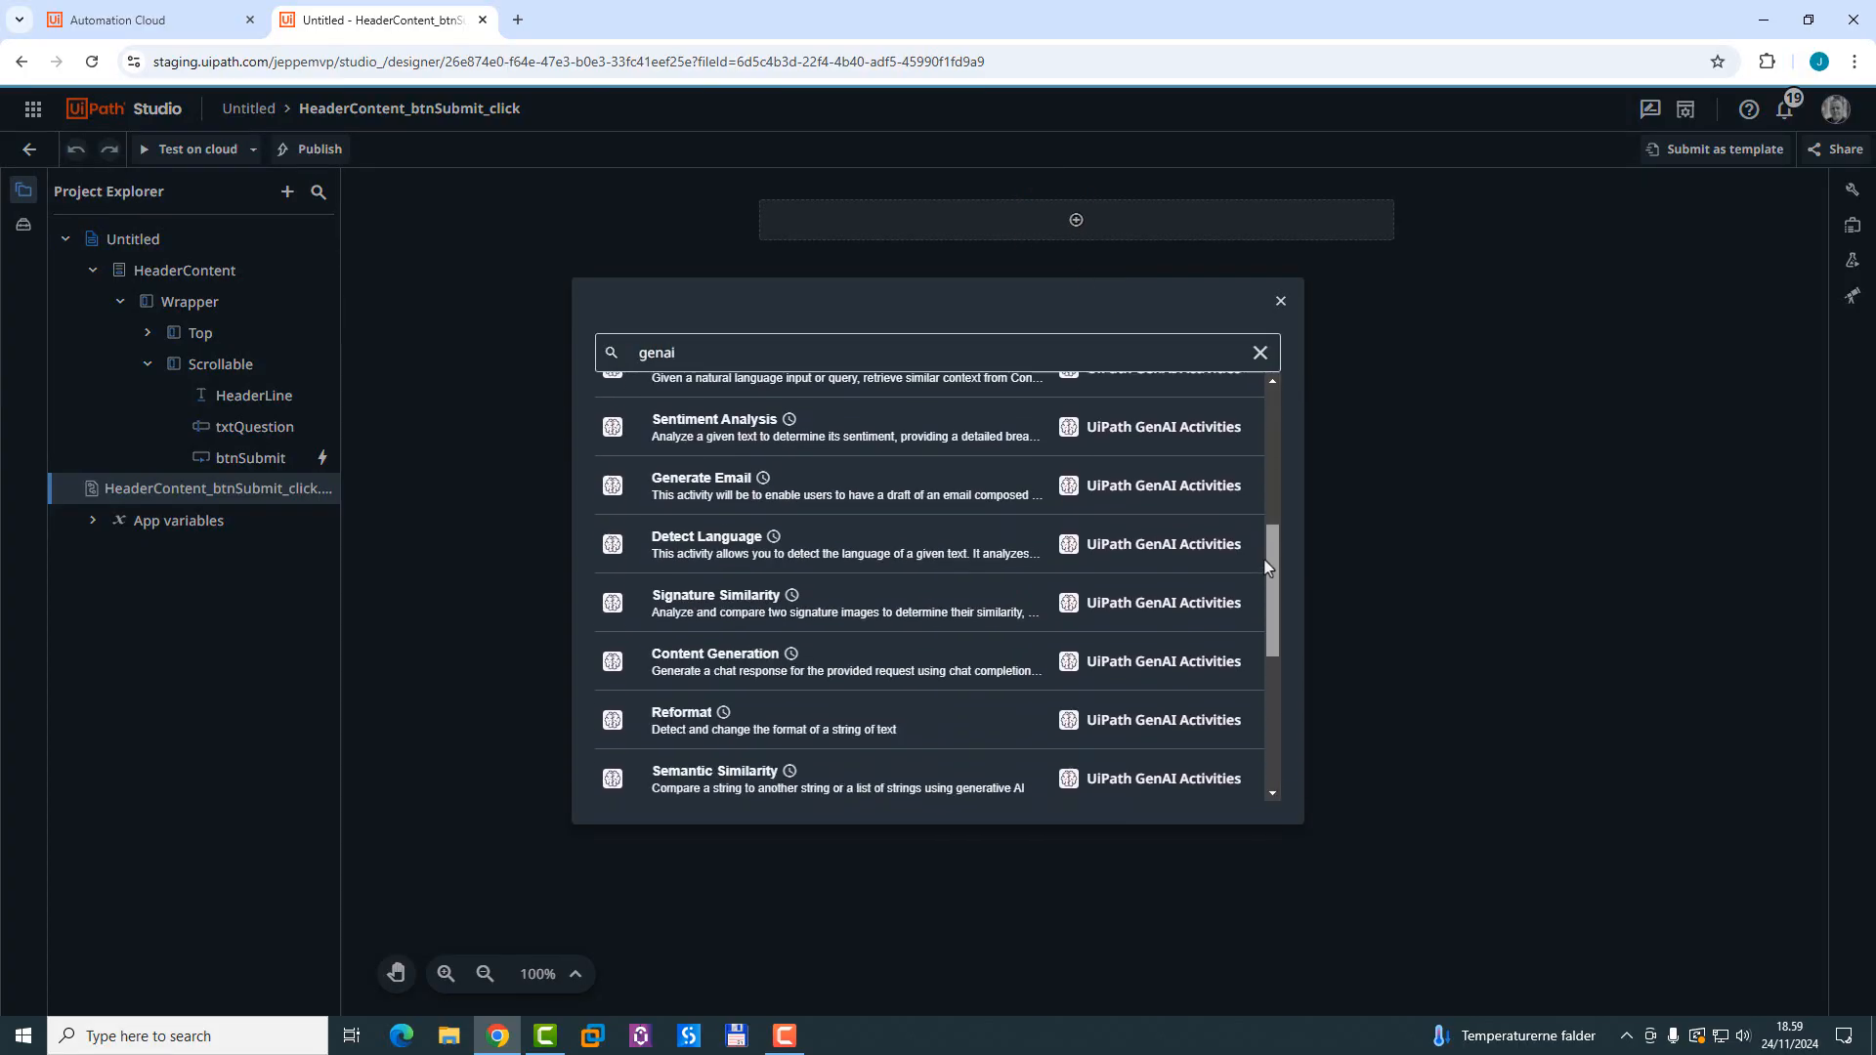
{"action": "scroll", "scroll_direction": "down", "scroll_amount": 3}
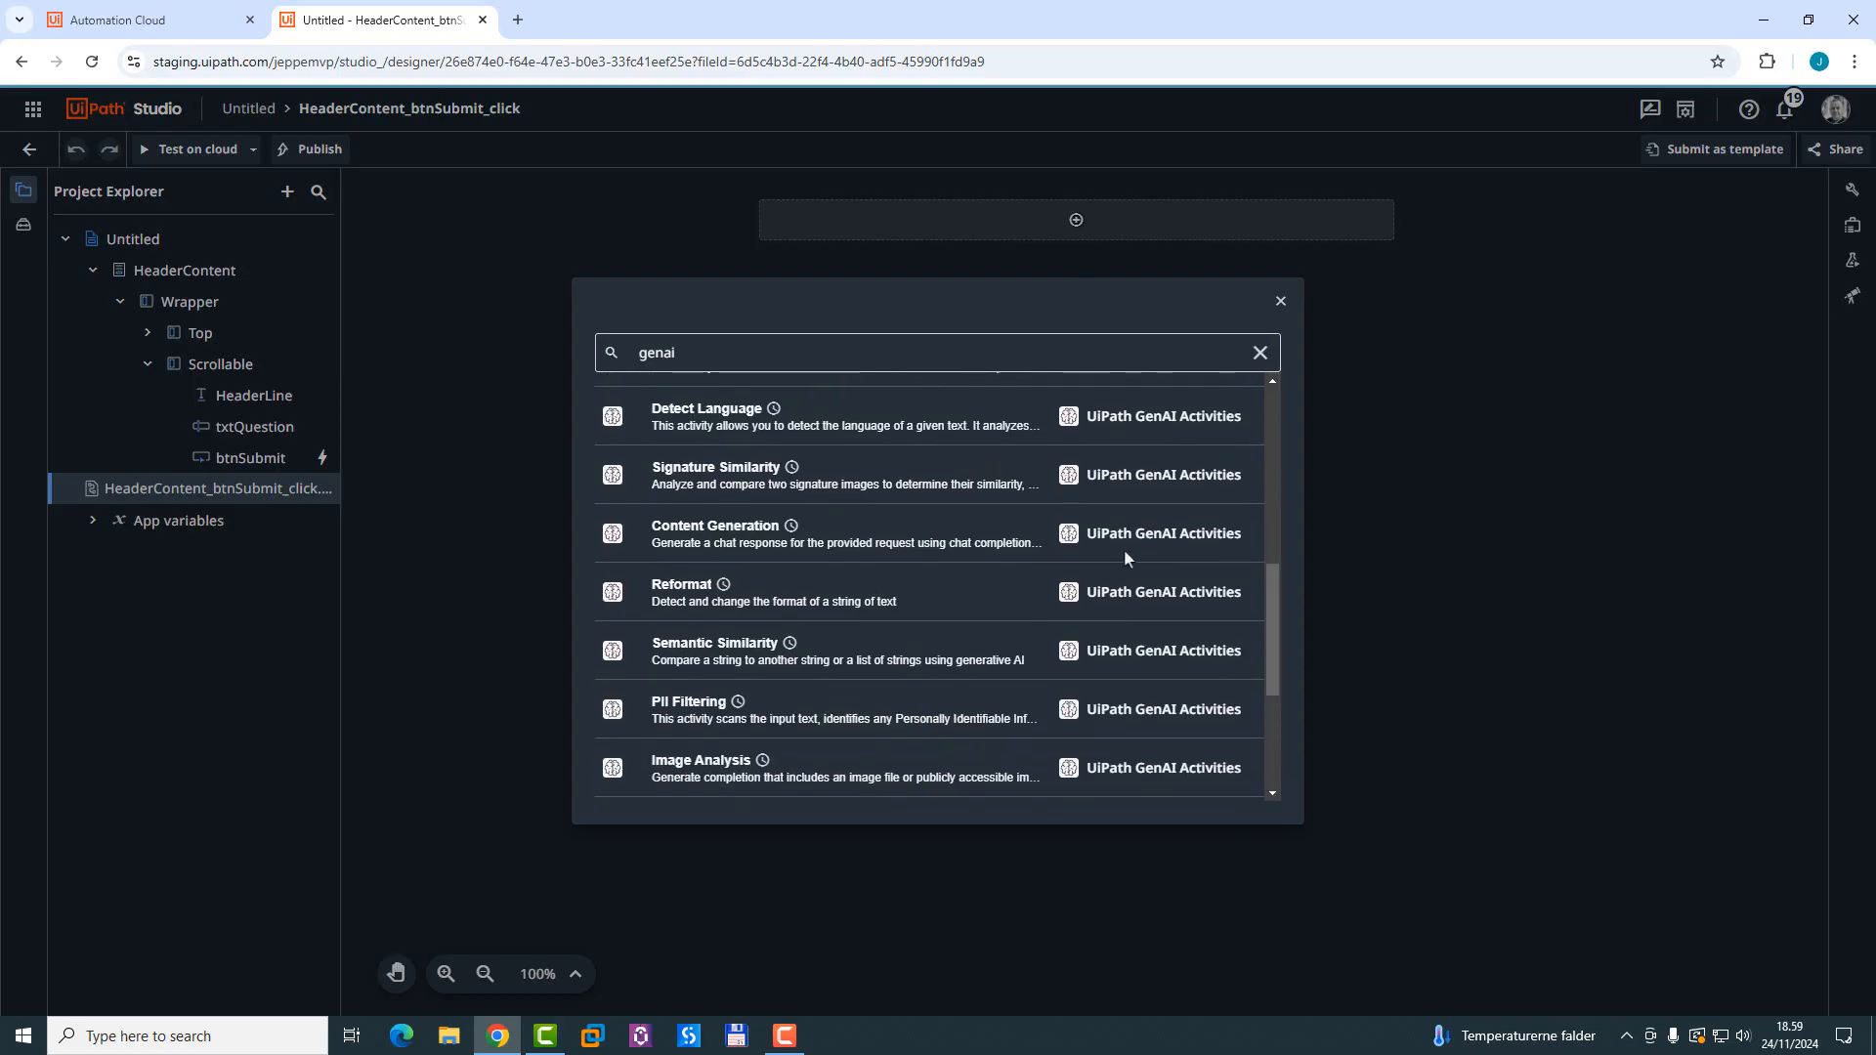
Step: Add a Content Generation activity using model gpt-4o-2024-08-06
{"action": "left_click", "coordinate": [715, 532]}
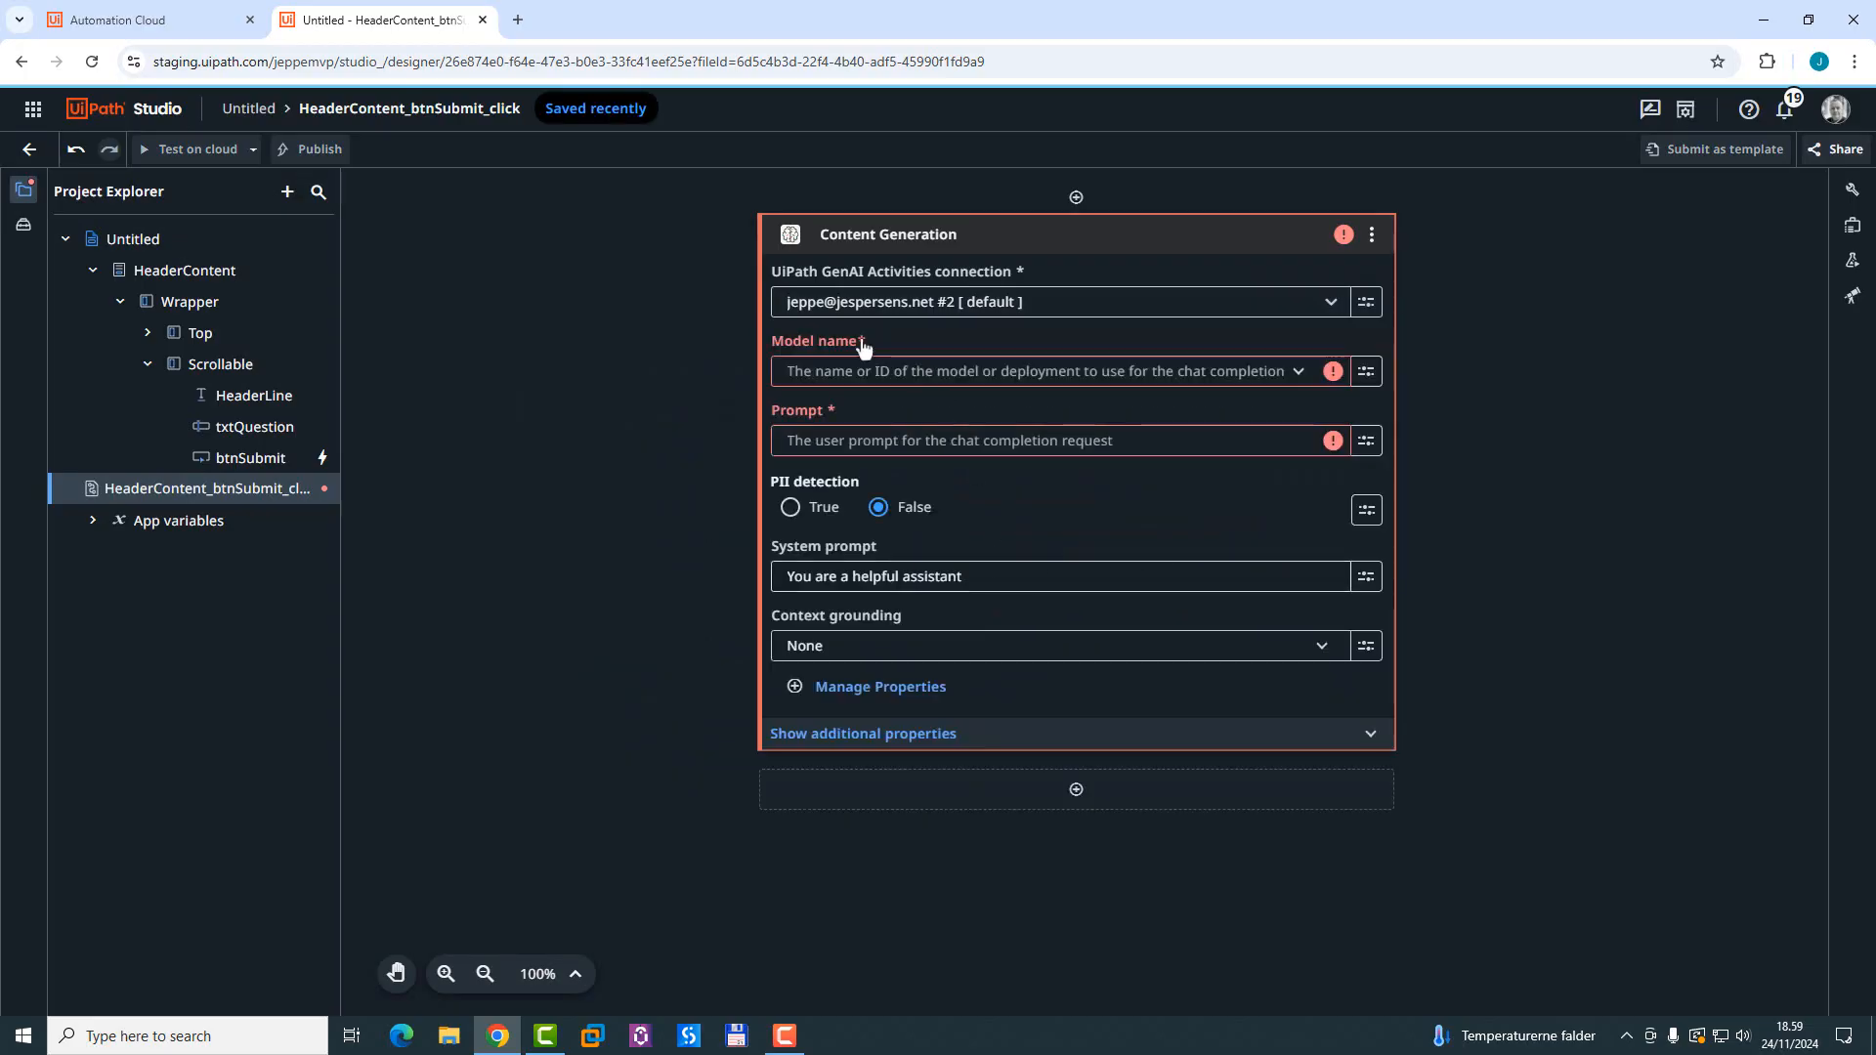
{"action": "mouse_move", "coordinate": [887, 289]}
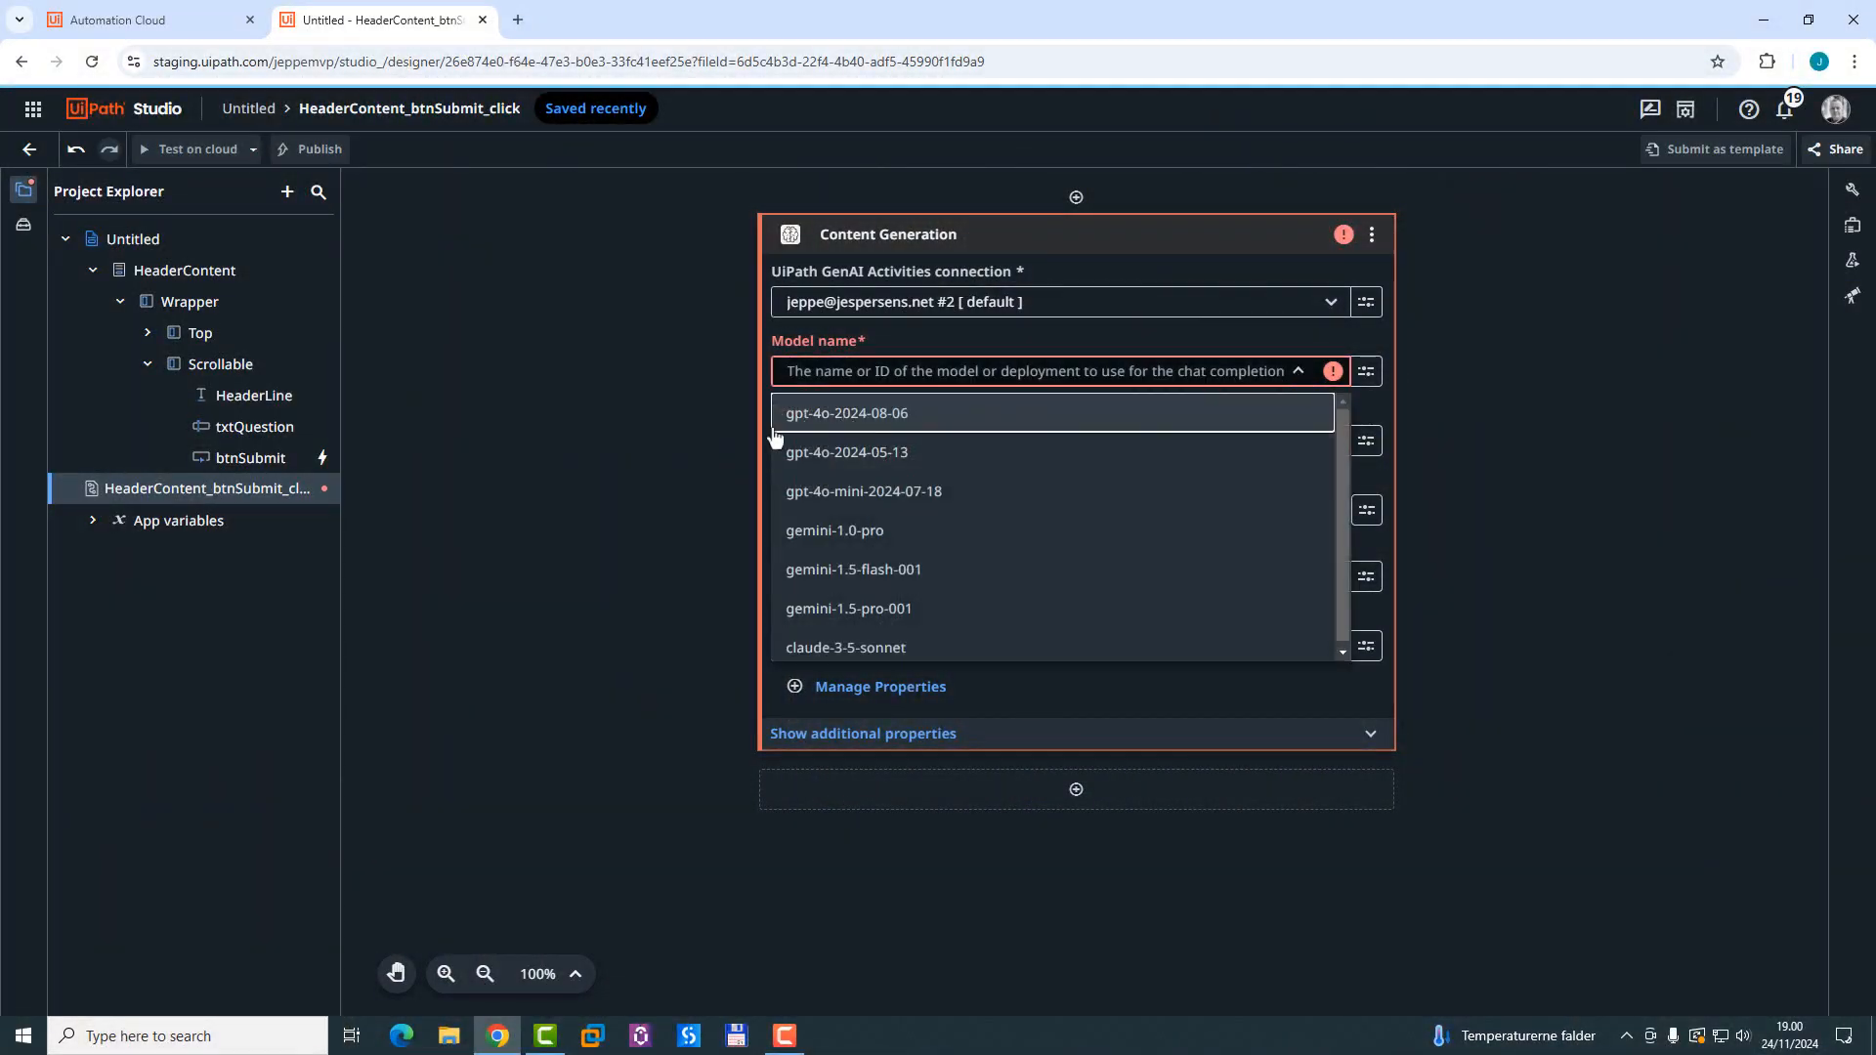
{"action": "left_click", "coordinate": [846, 415]}
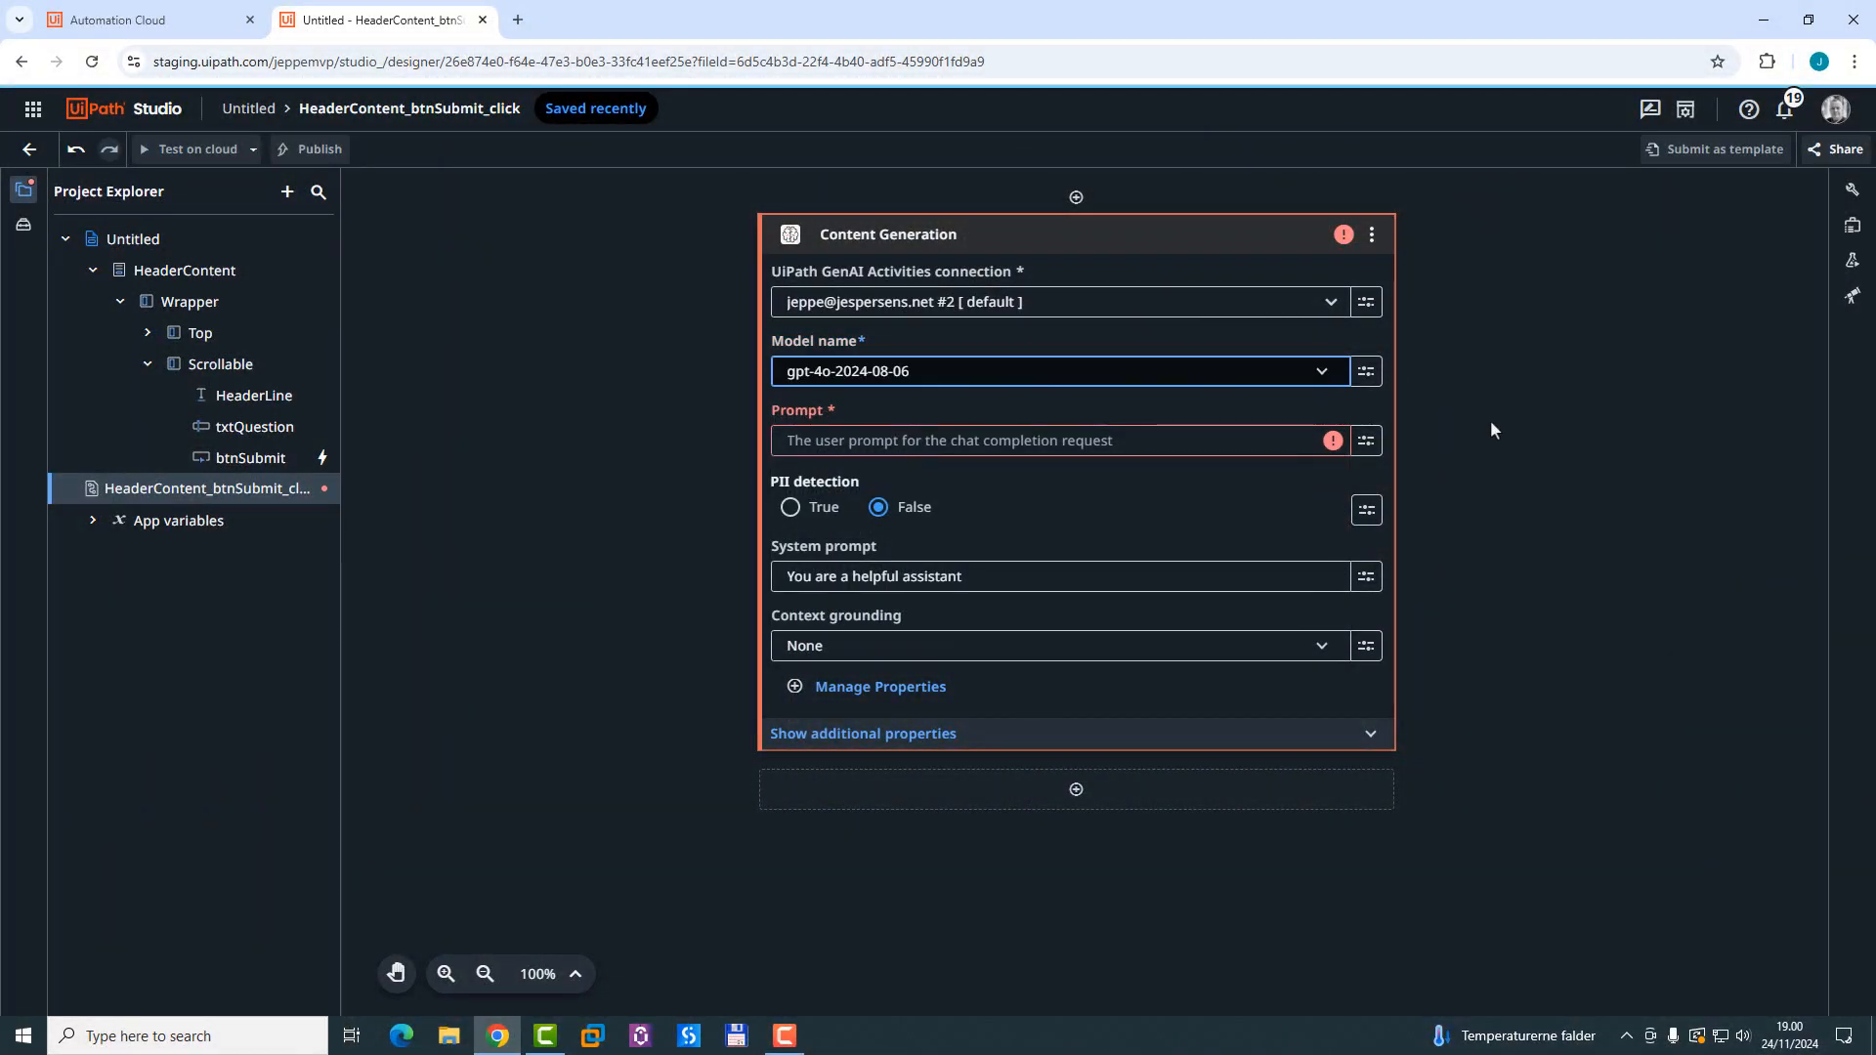
{"action": "mouse_move", "coordinate": [1059, 475]}
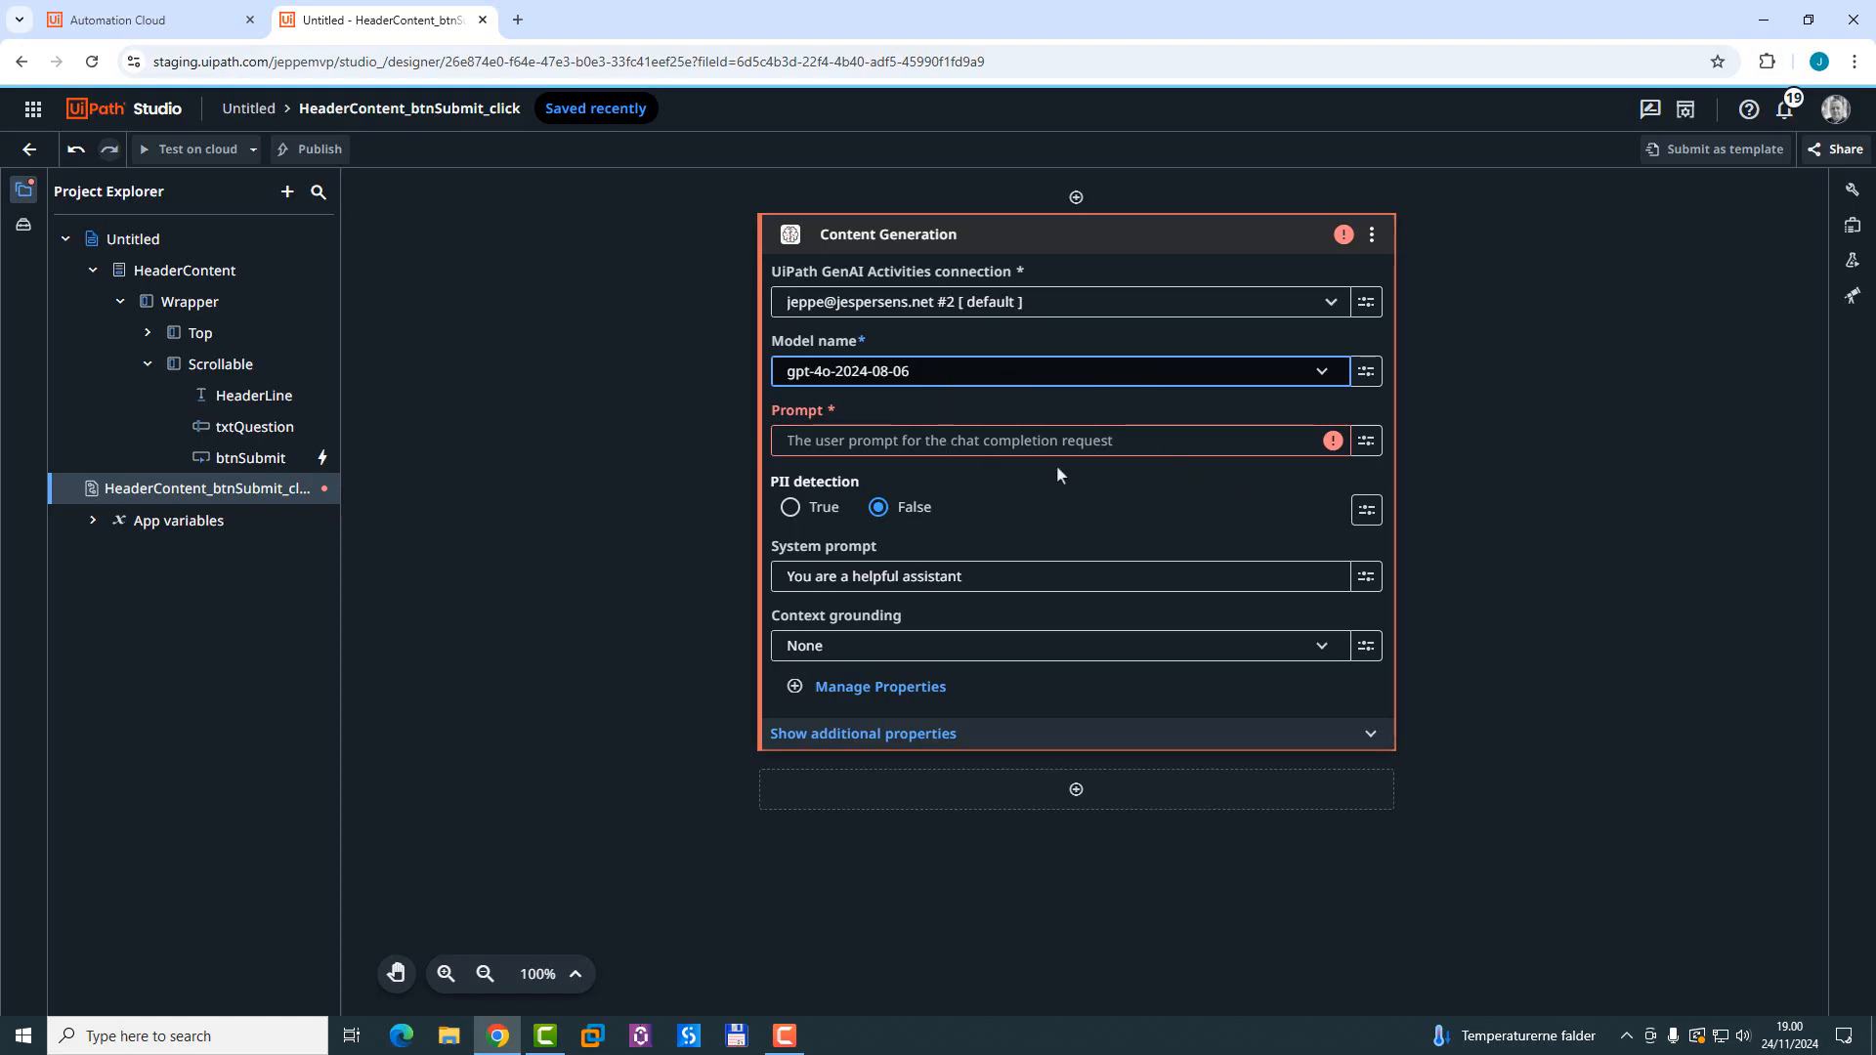
{"action": "mouse_move", "coordinate": [907, 442]}
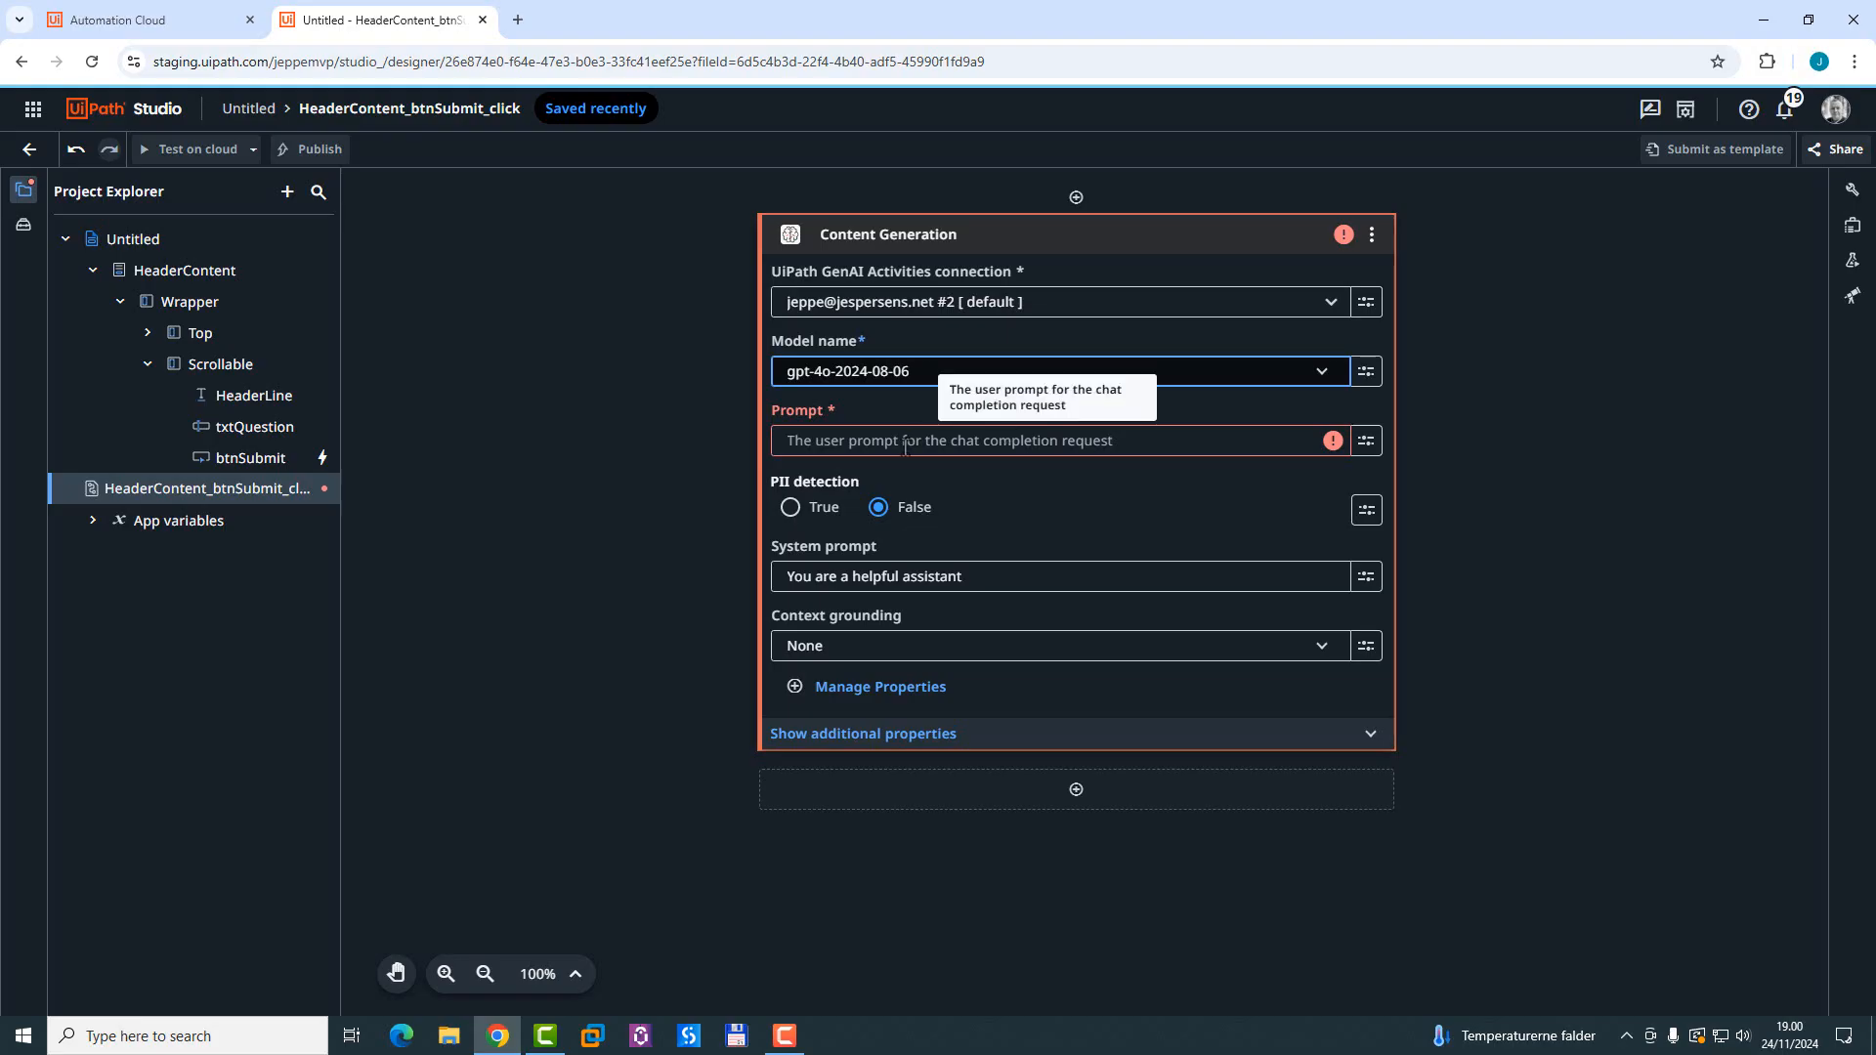
Step: Set the prompt to HeaderContent > txtQuestion > Value
{"action": "left_click", "coordinate": [1051, 441]}
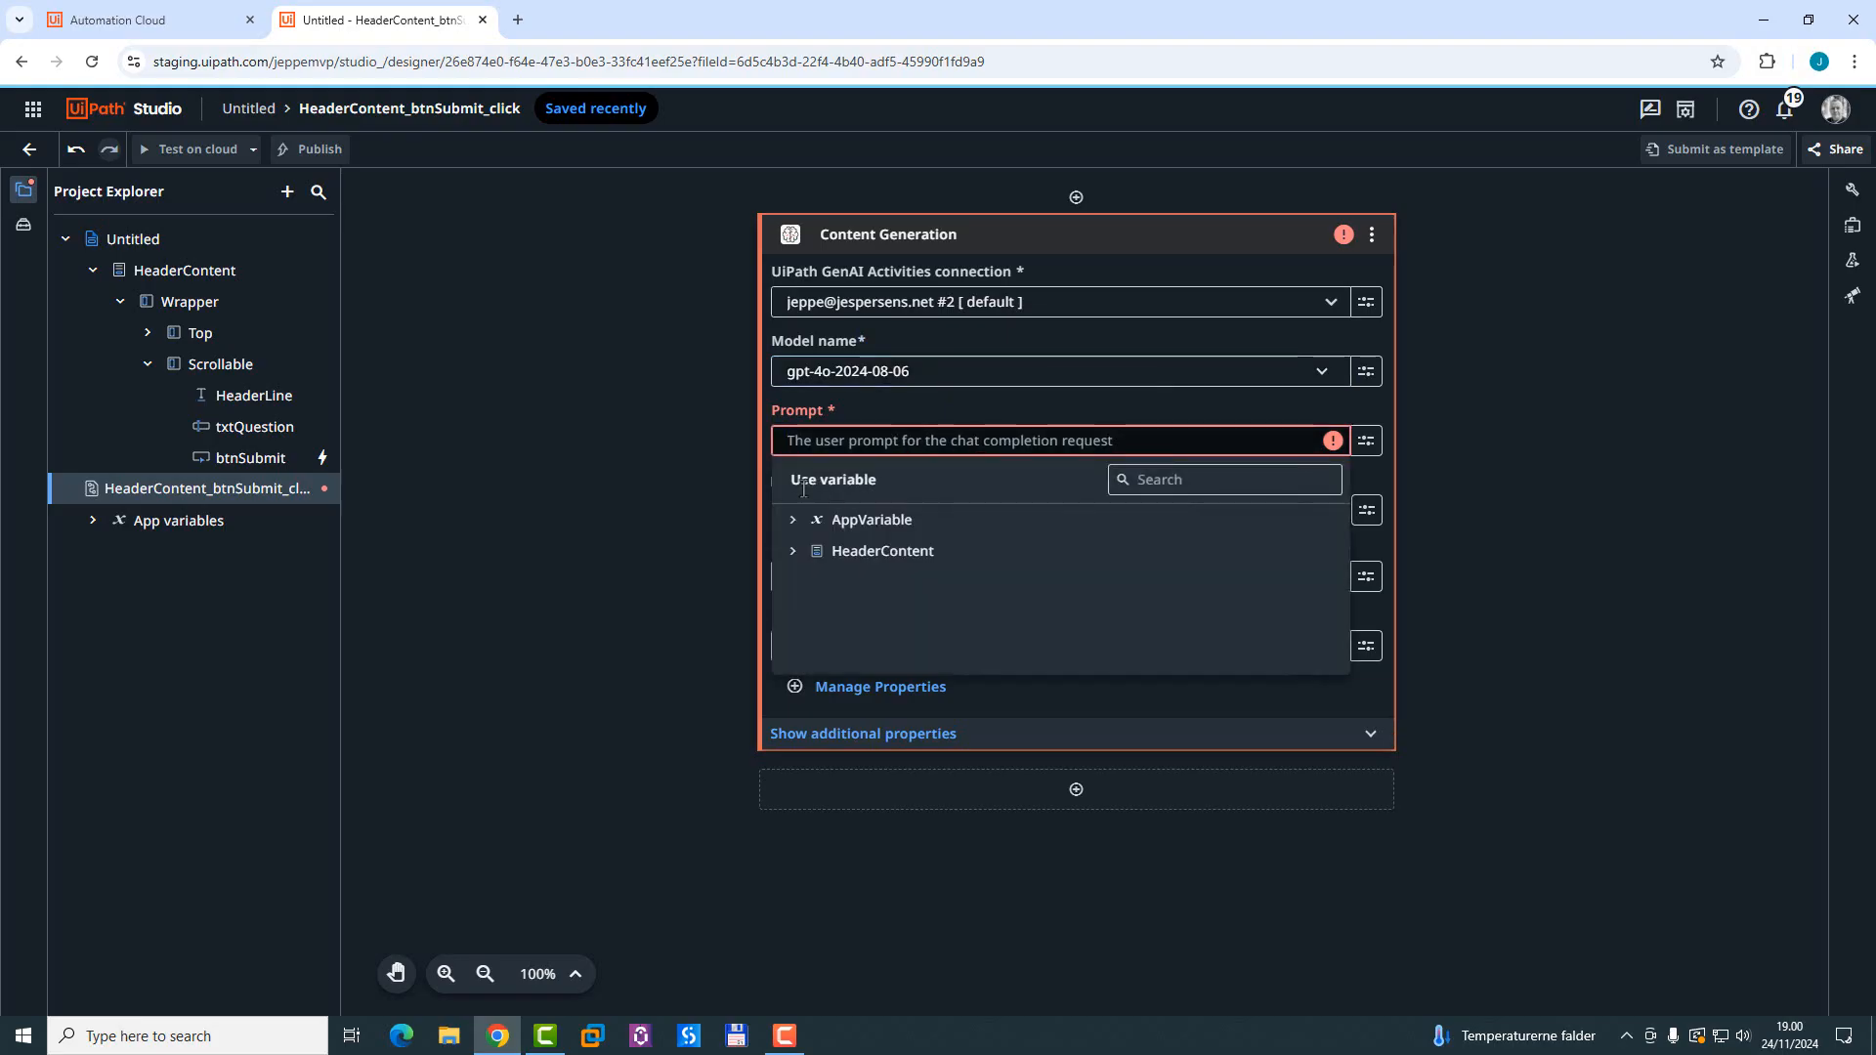
{"action": "left_click", "coordinate": [794, 551]}
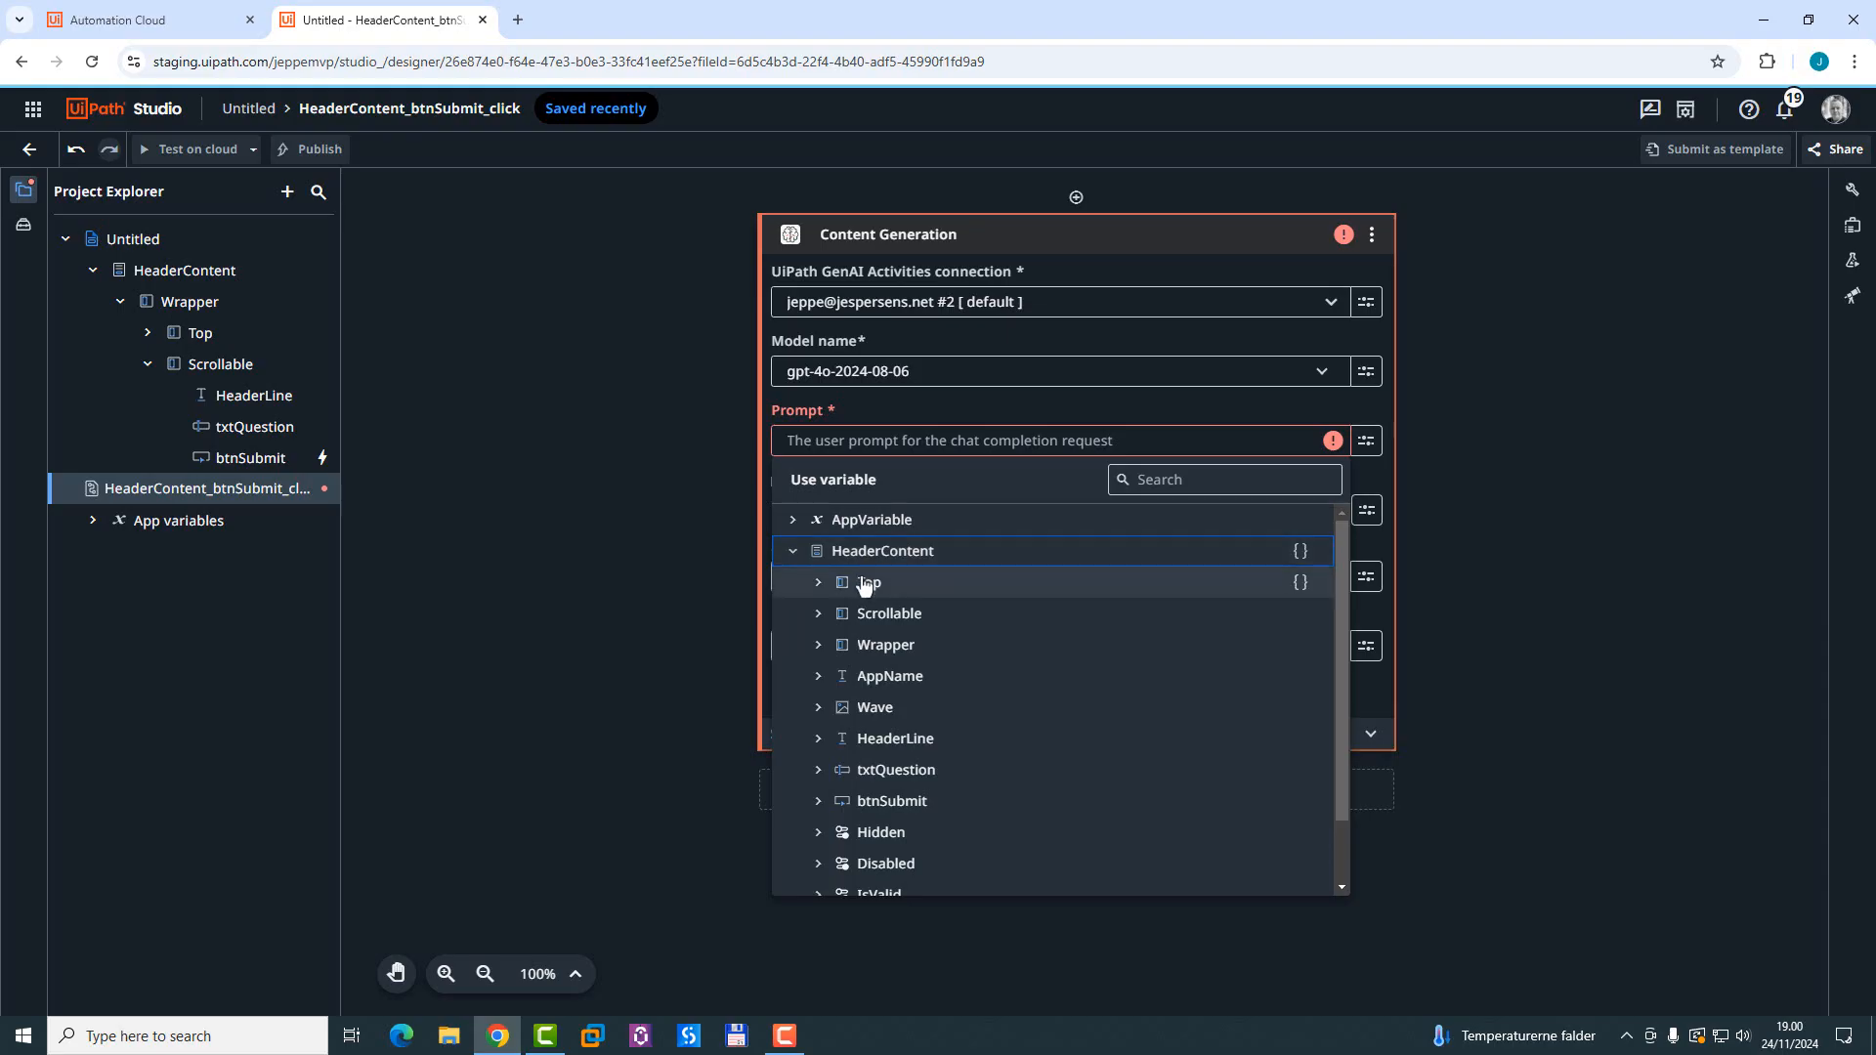
{"action": "mouse_move", "coordinate": [821, 780]}
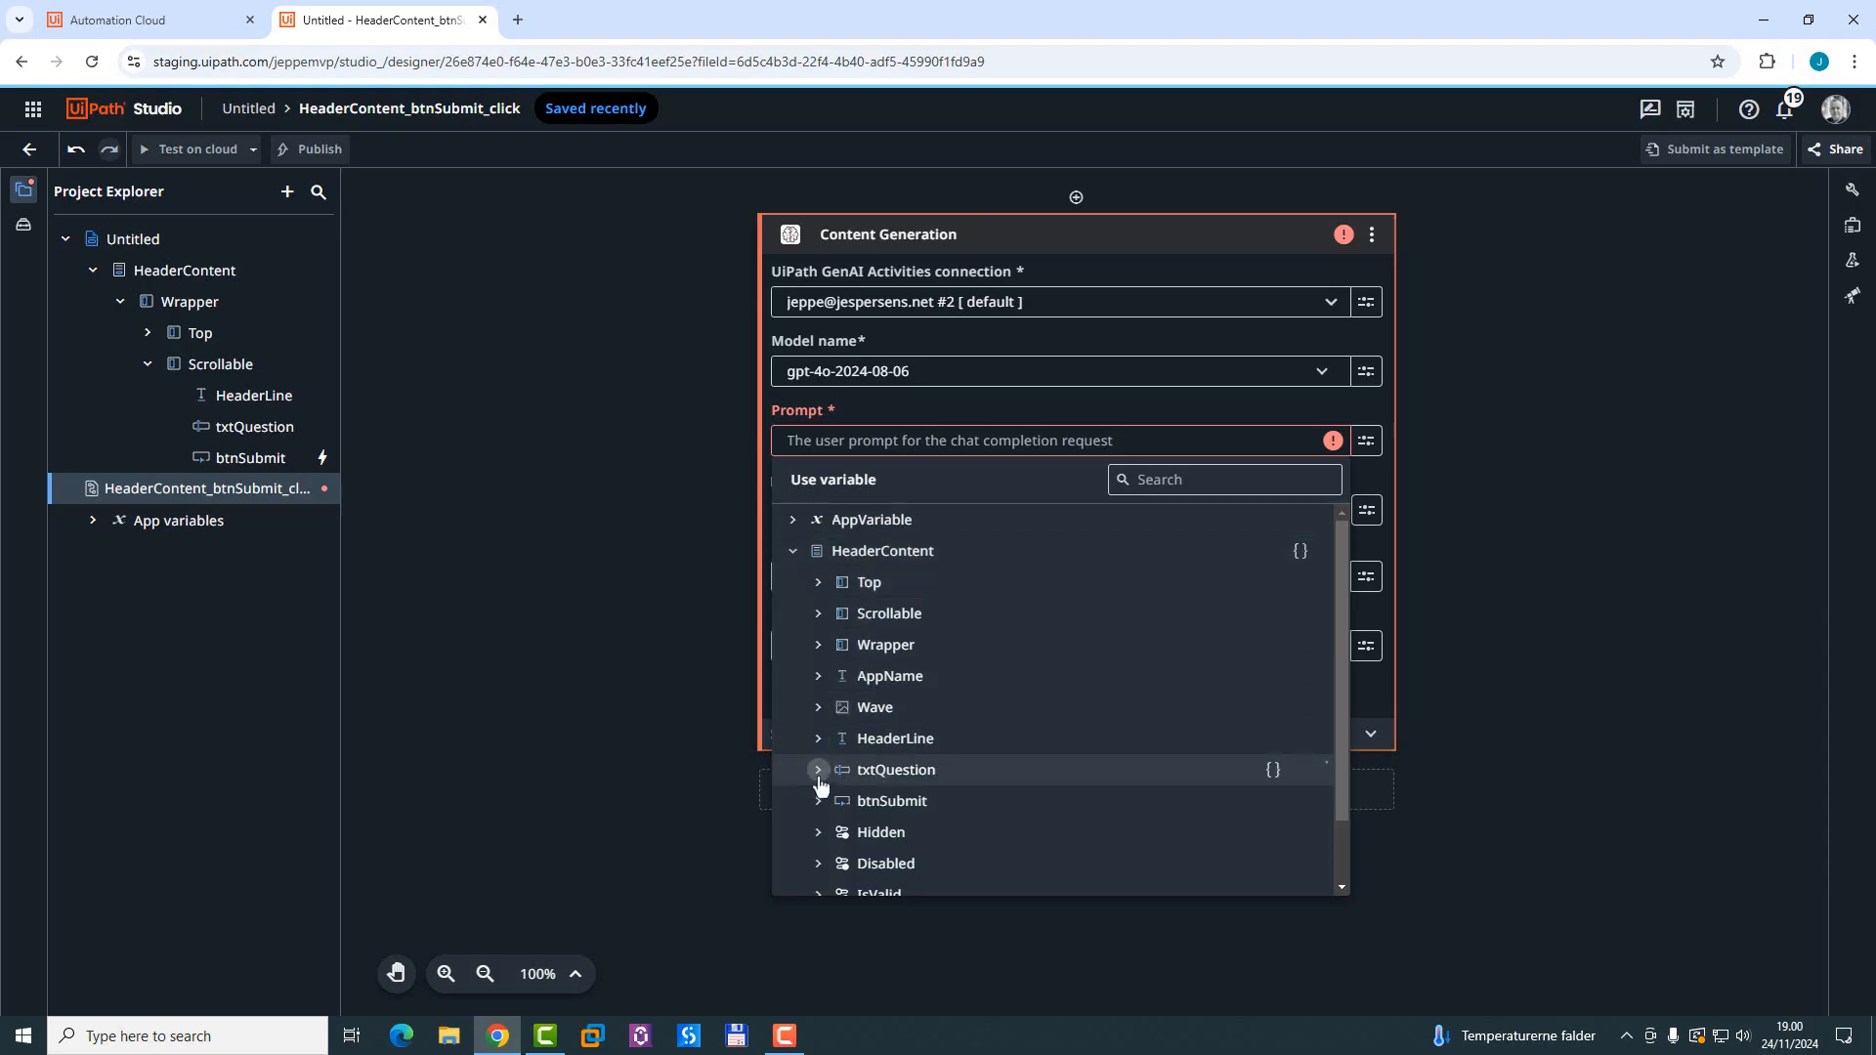
{"action": "left_click", "coordinate": [817, 770]}
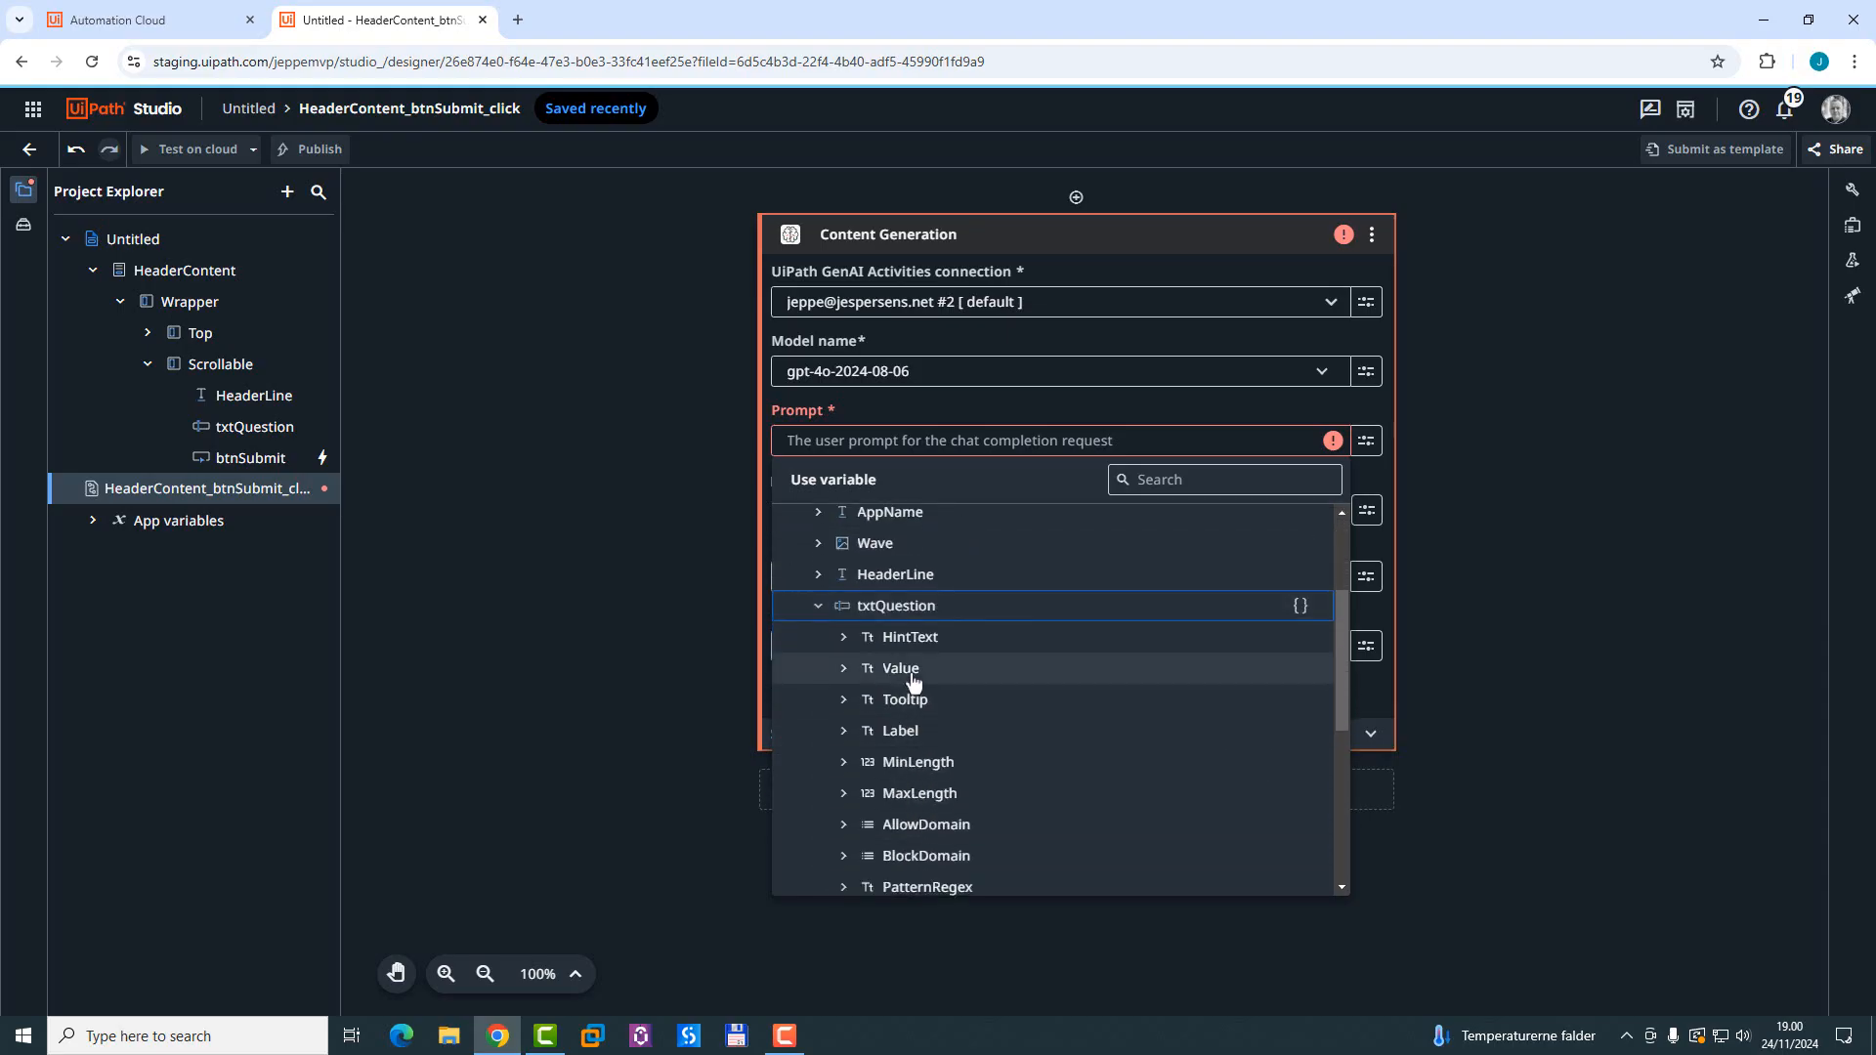
{"action": "left_click", "coordinate": [899, 668]}
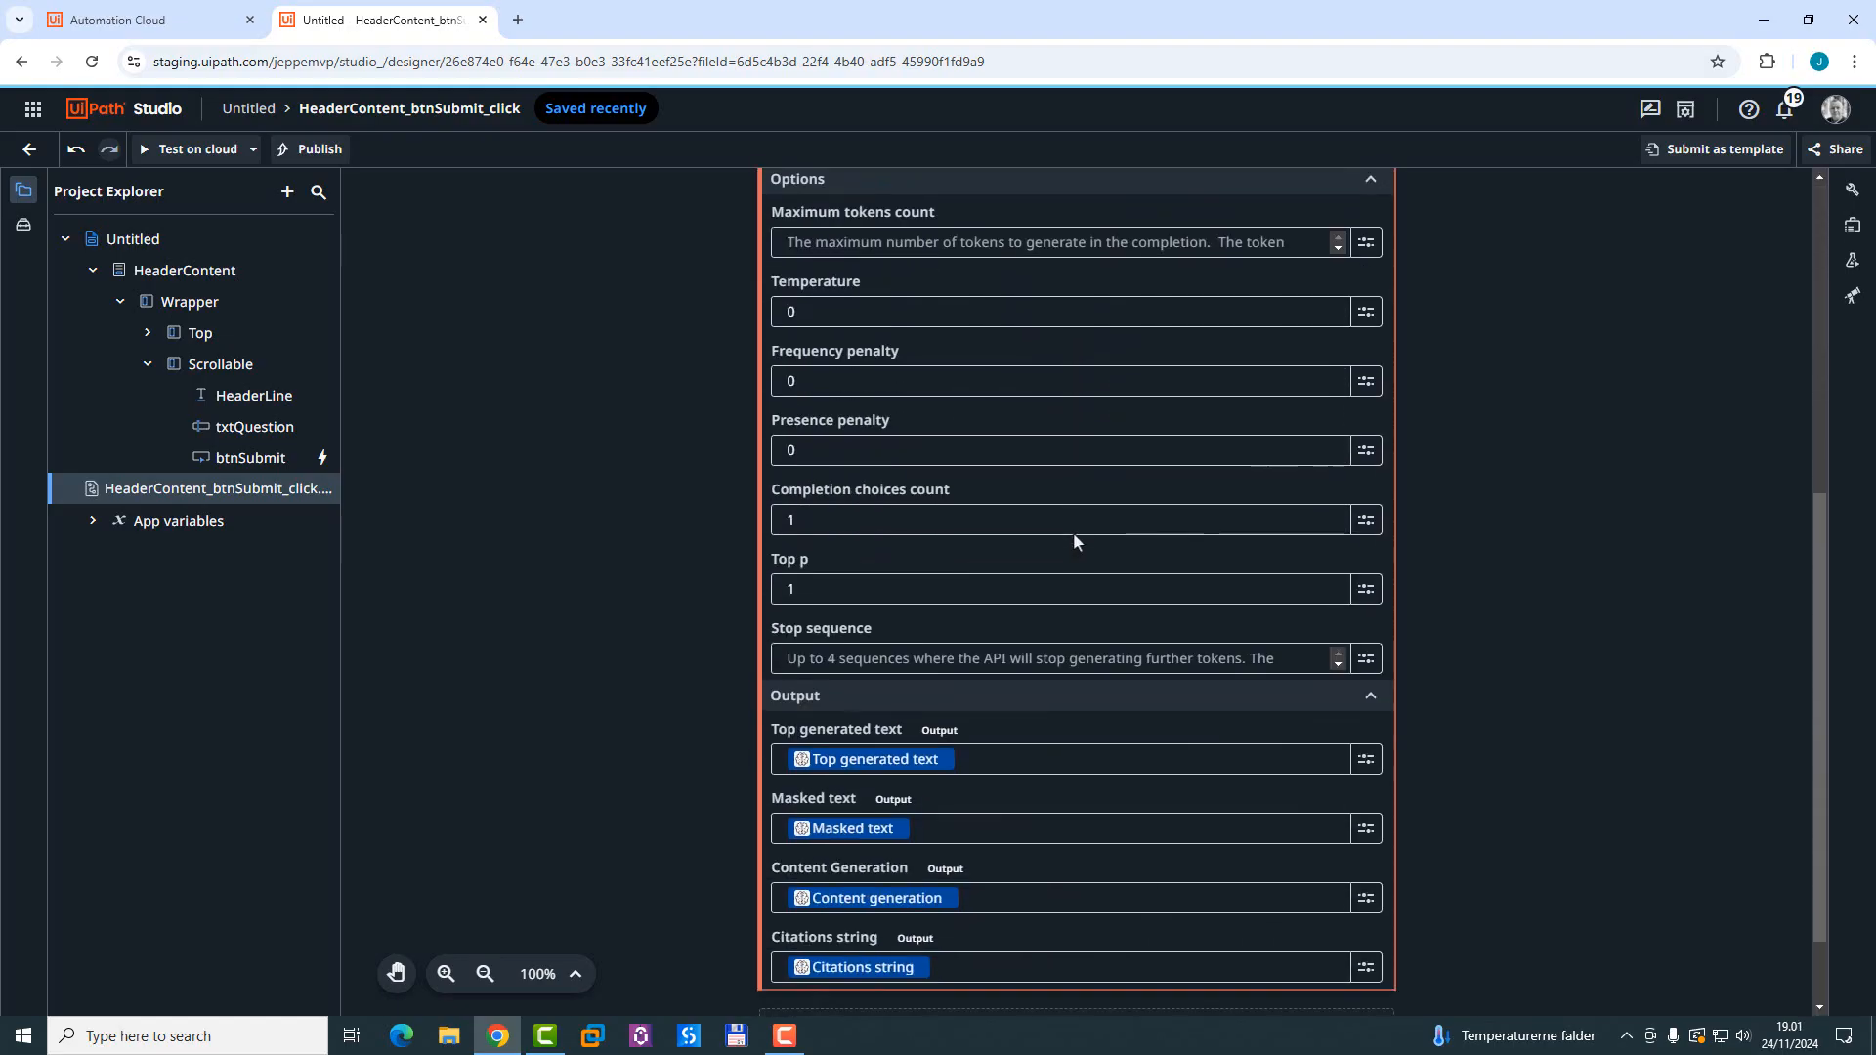
{"action": "scroll", "scroll_direction": "down", "scroll_amount": 3}
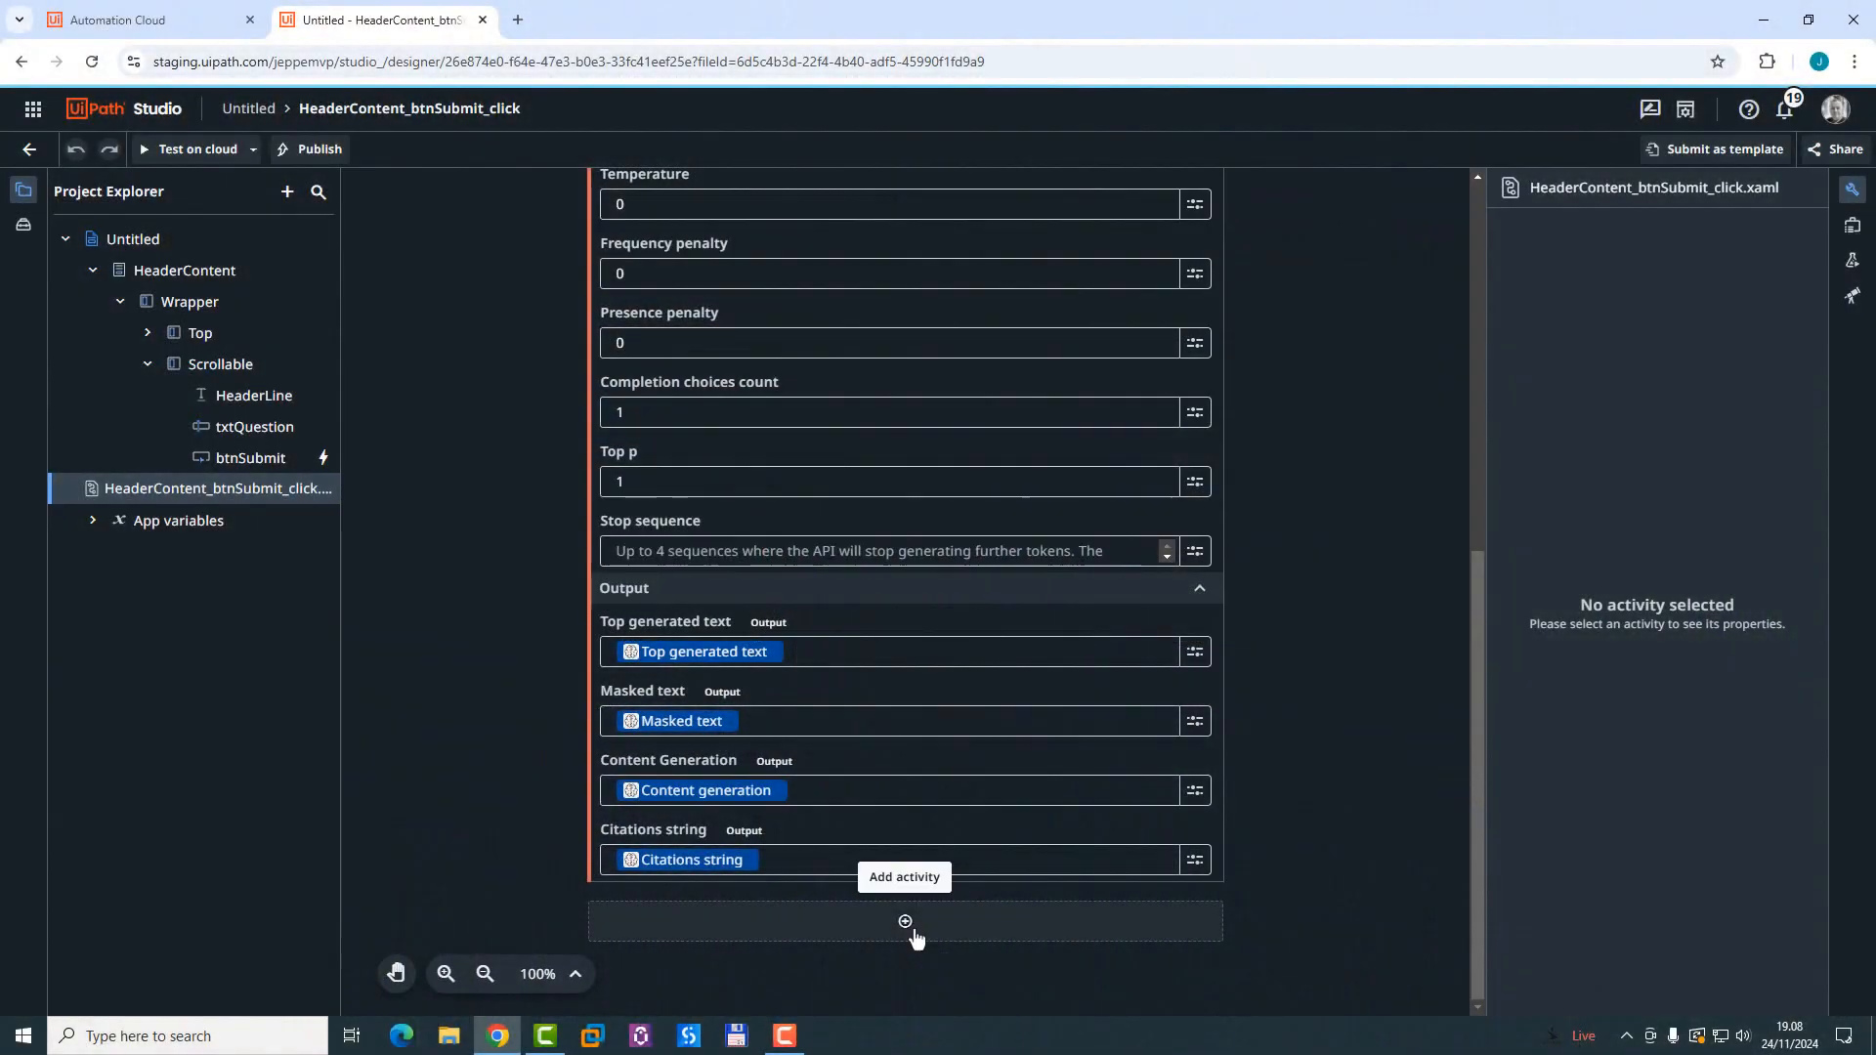
Step: Add a Log Message activity below Content Generation
{"action": "left_click", "coordinate": [903, 922]}
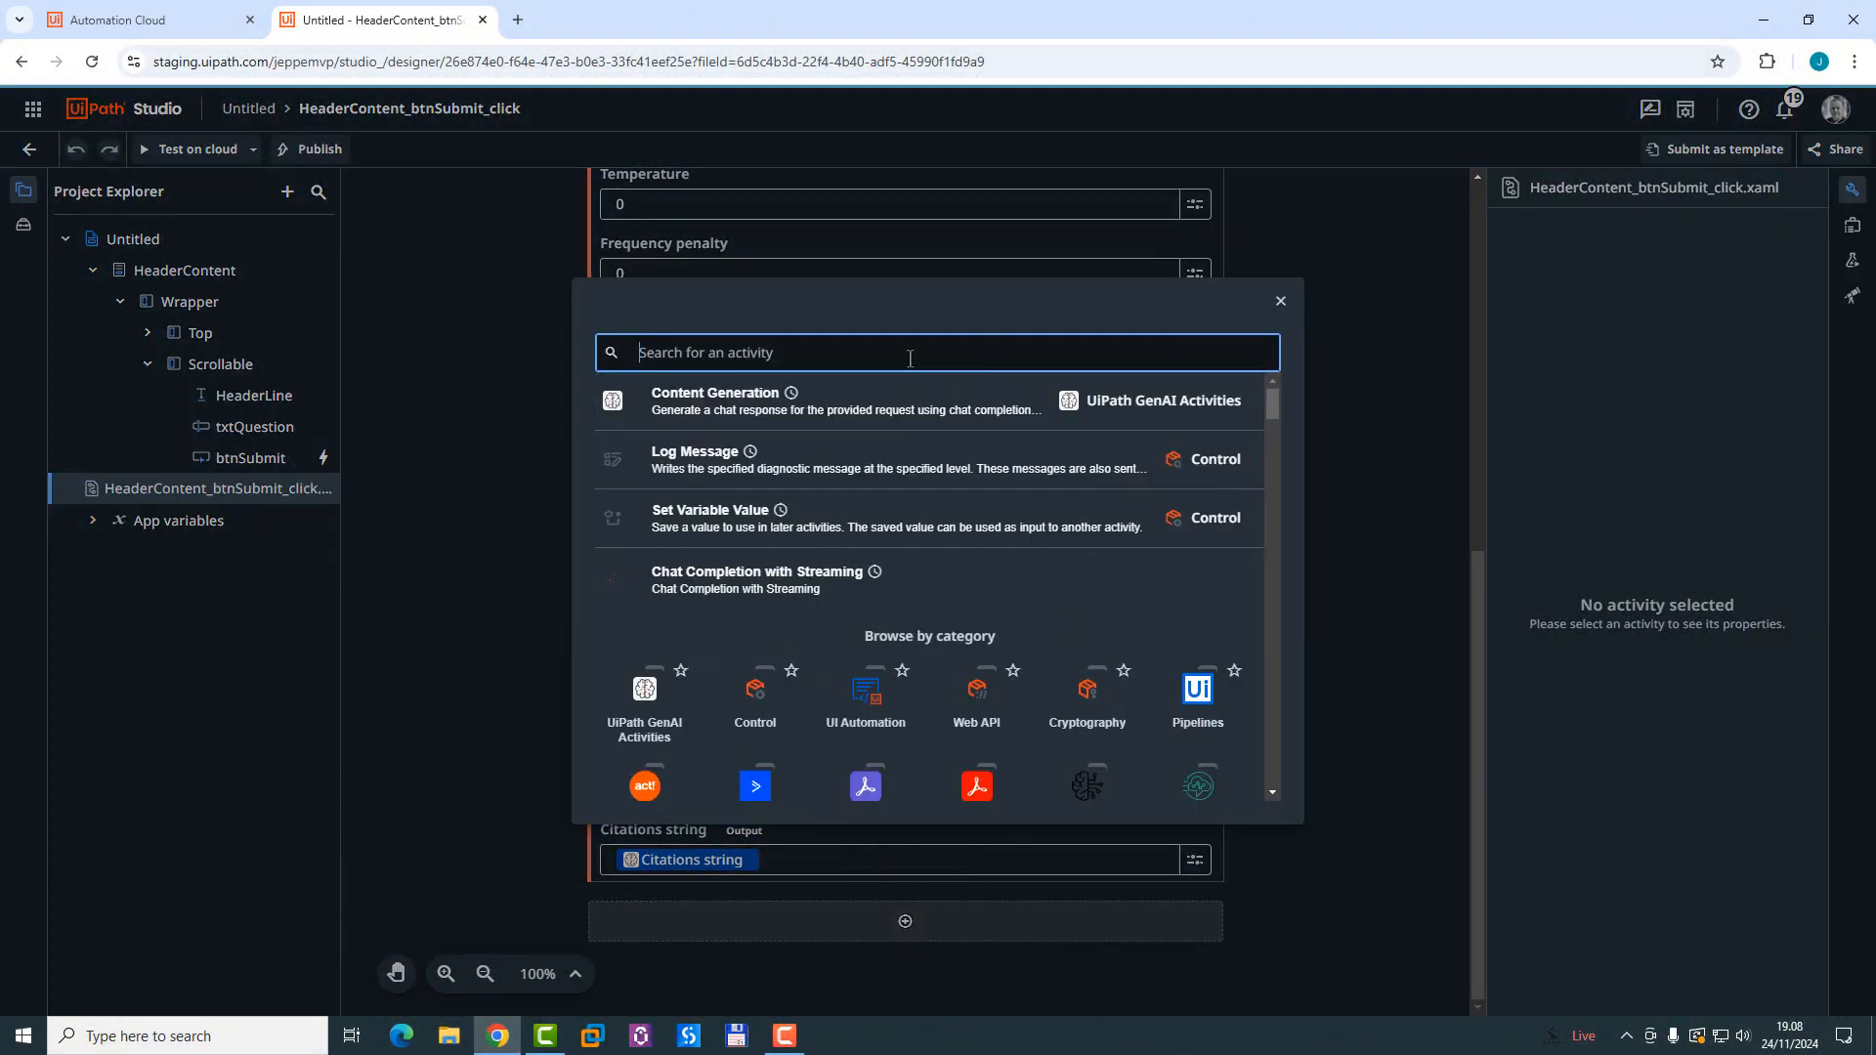
{"action": "type", "text": "log message"}
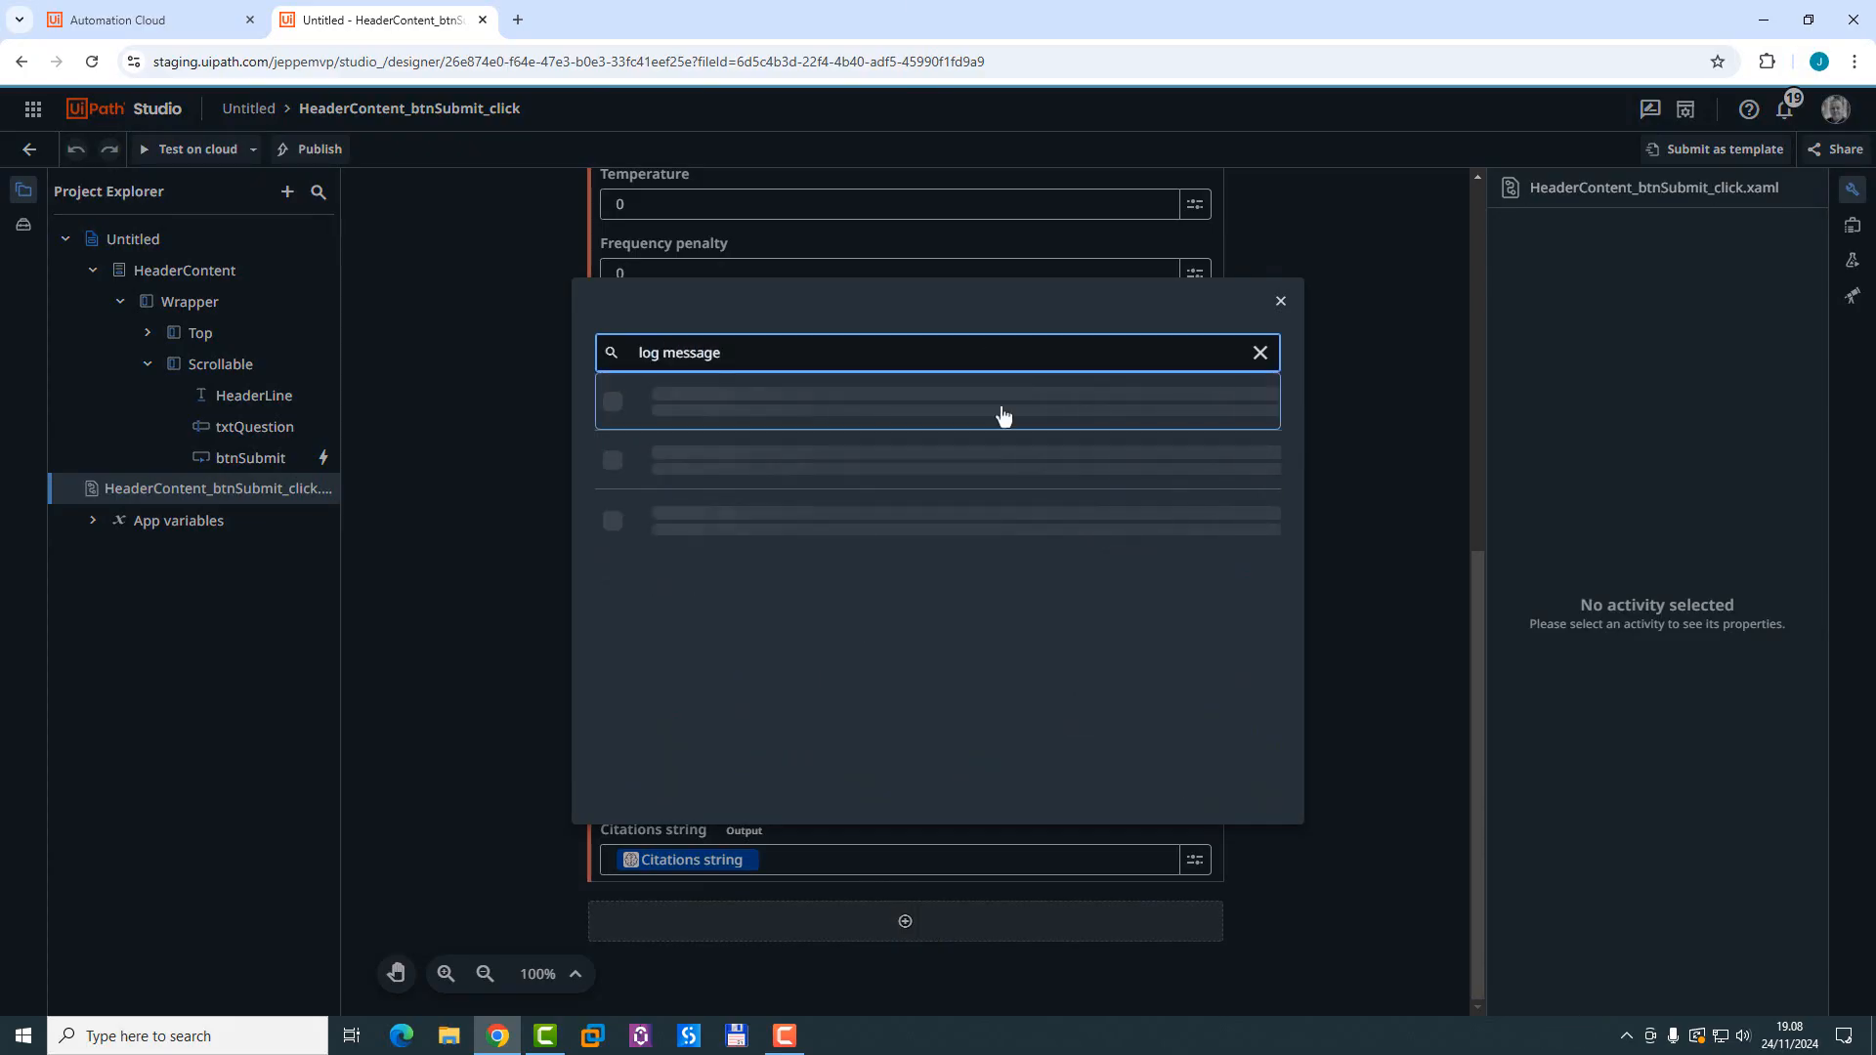
{"action": "left_click", "coordinate": [1005, 414]}
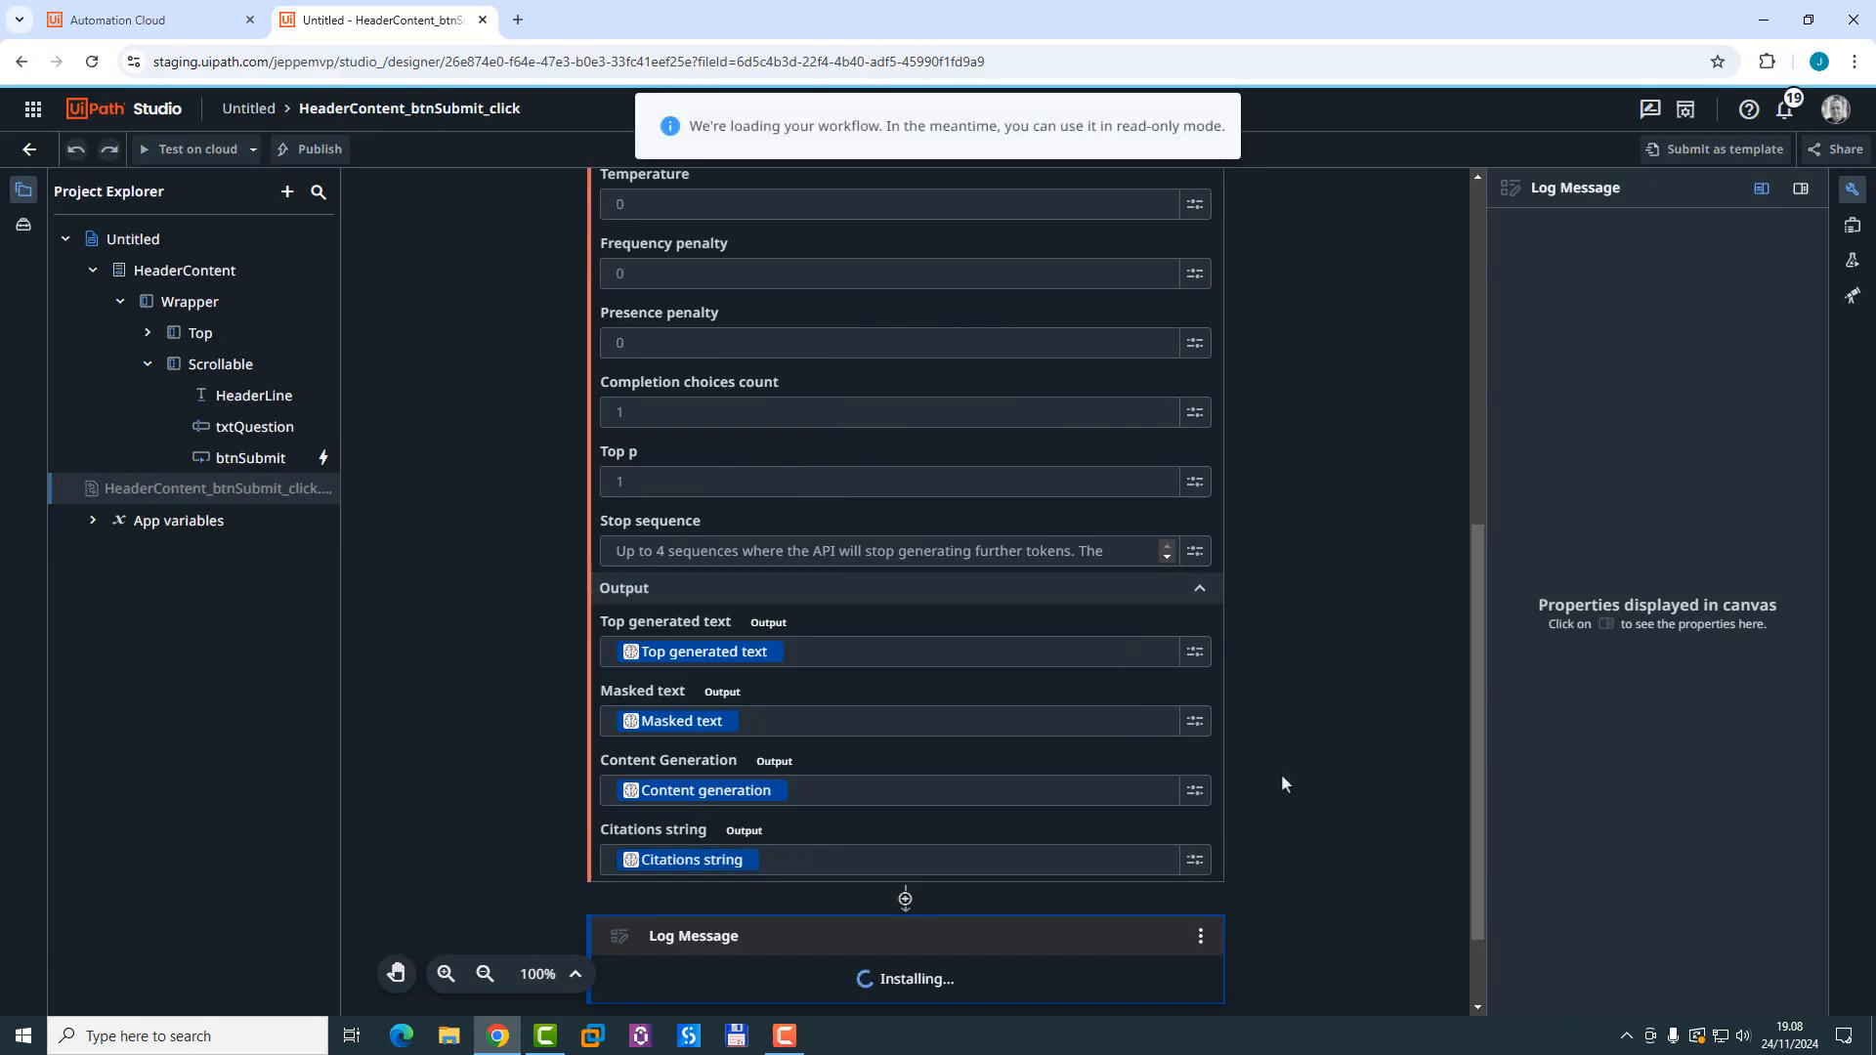